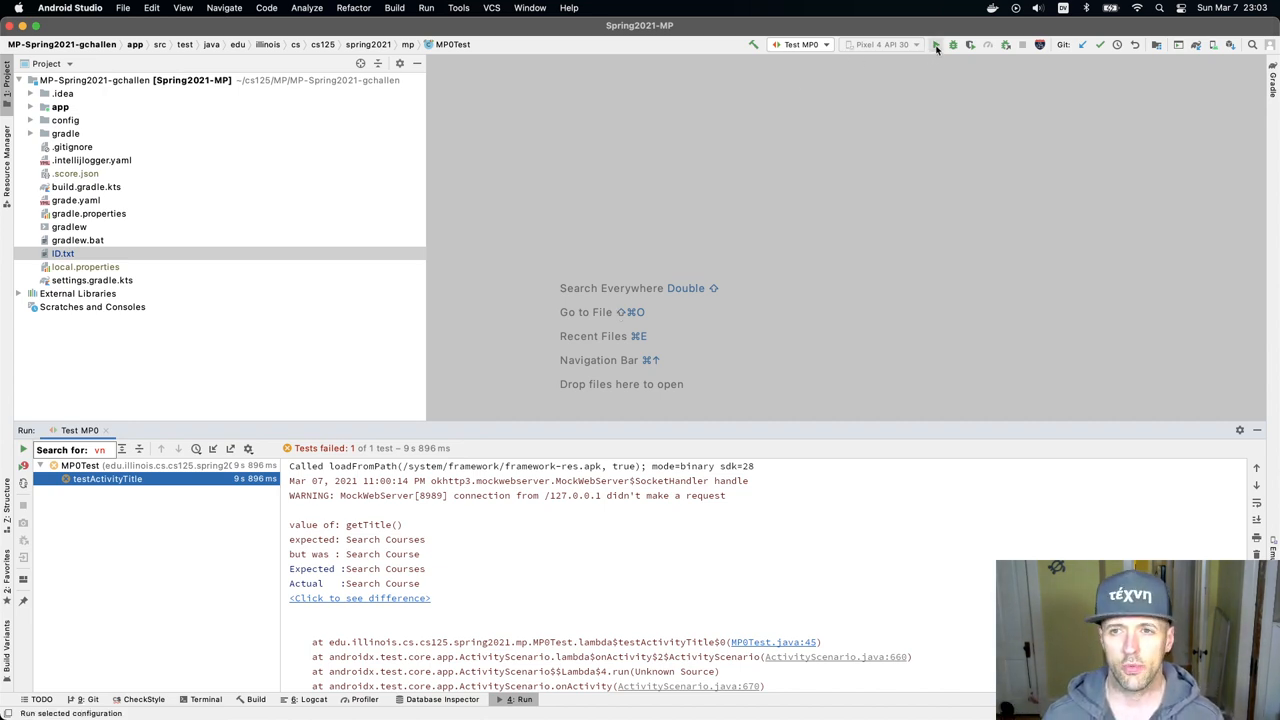
- Rerun the MP0 test and expand app > src > test down to the mp package
left_click(935, 44)
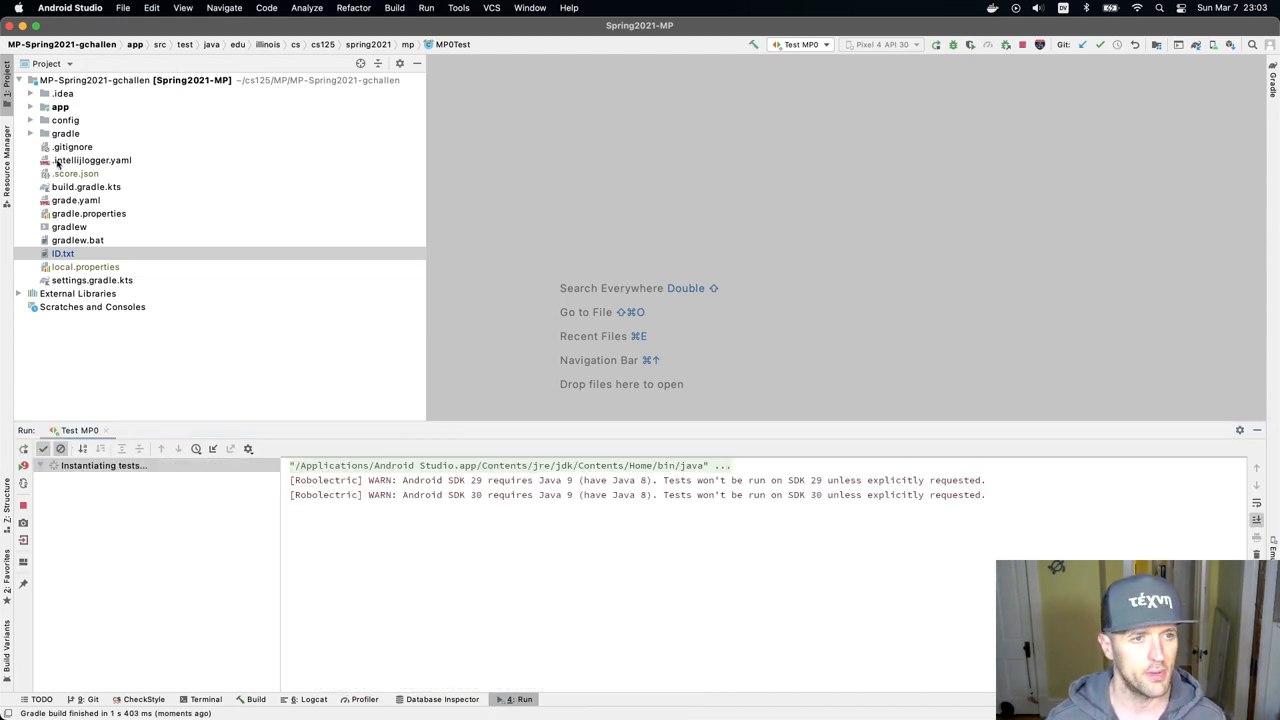
left_click(31, 107)
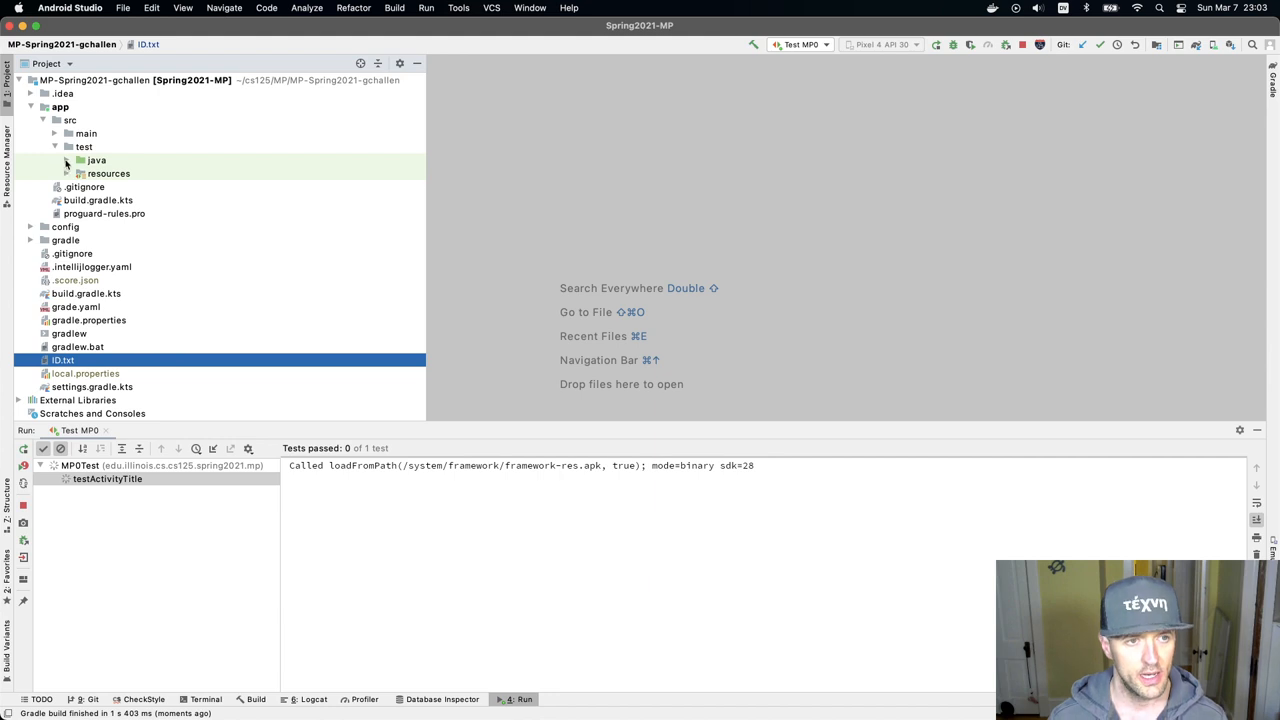
left_click(81, 160)
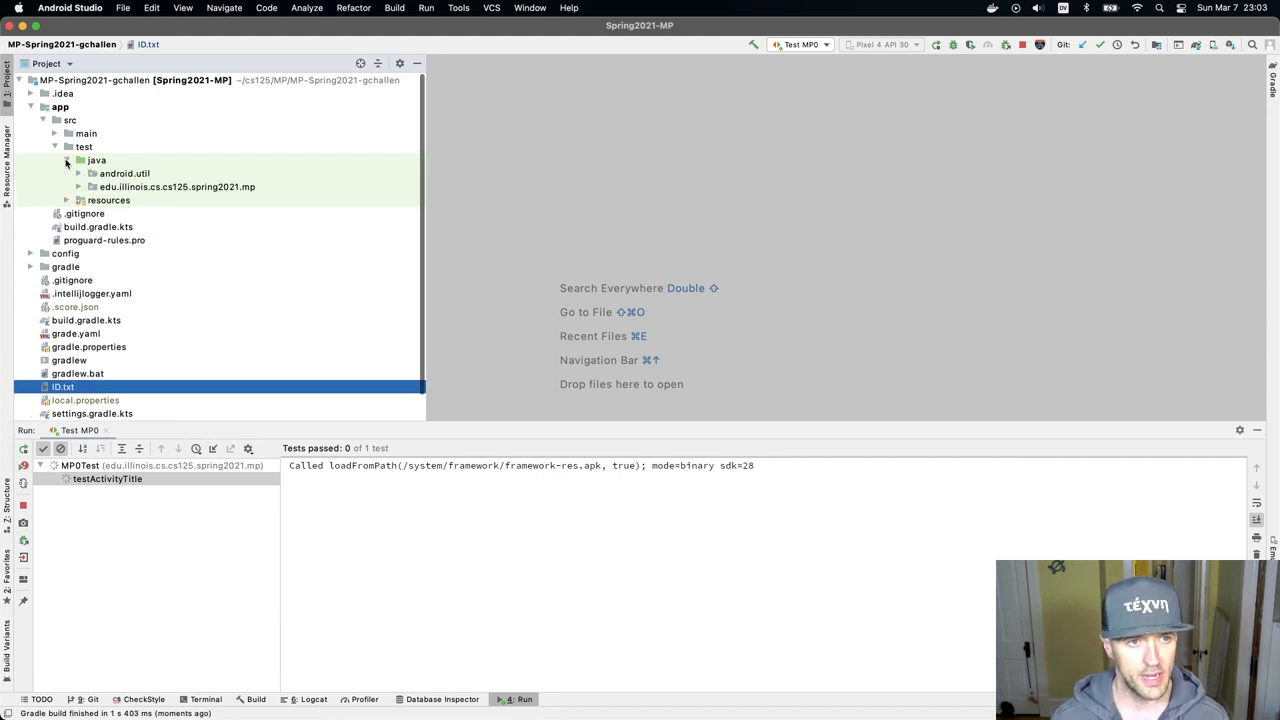
left_click(79, 187)
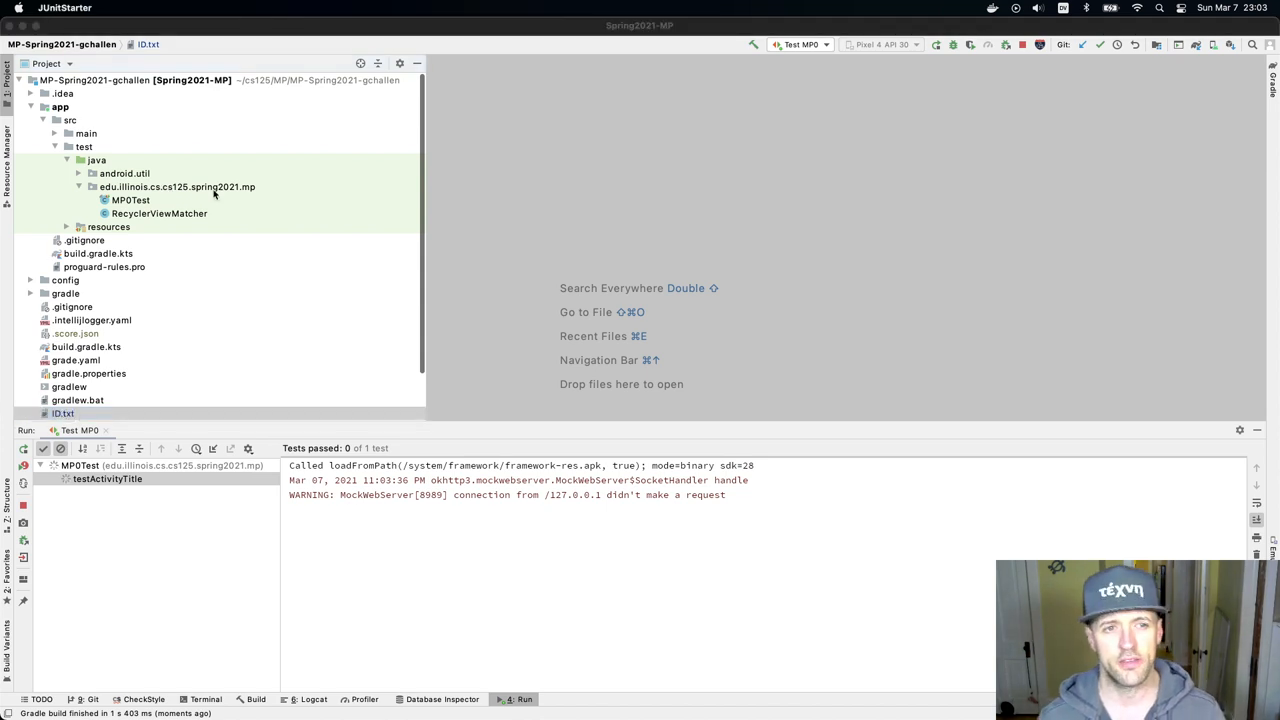
mouse_move(157, 204)
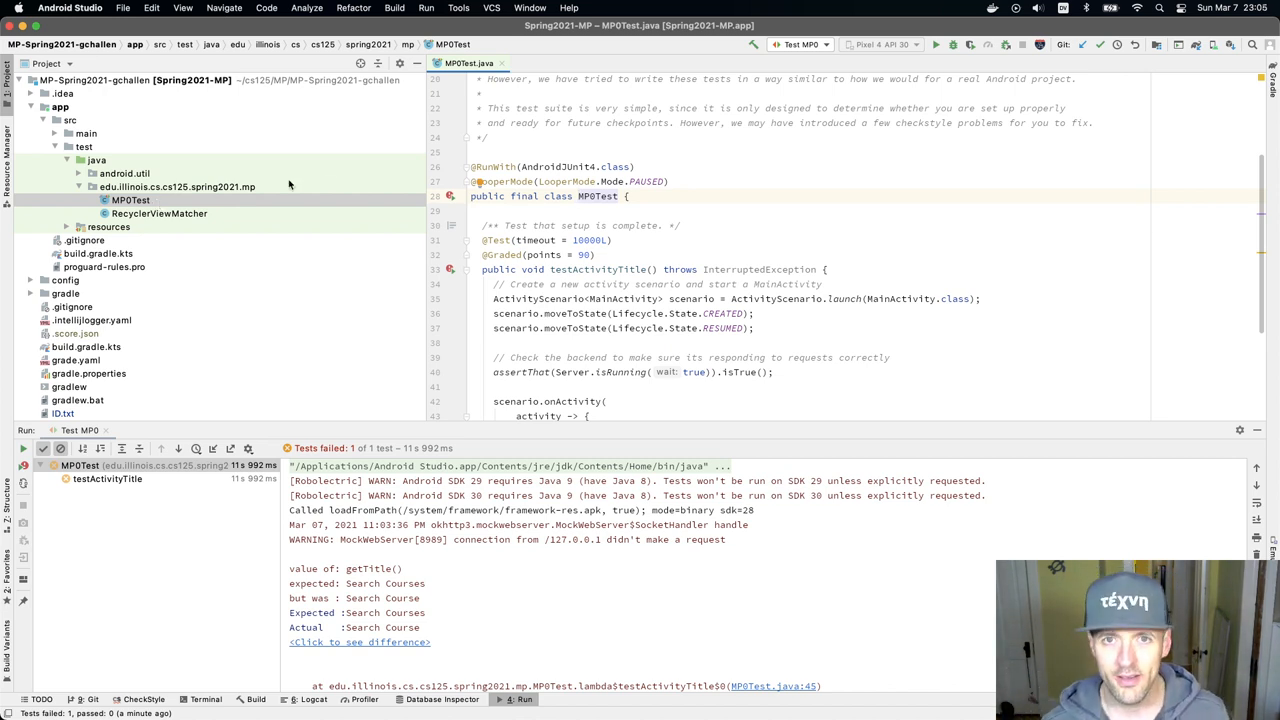
scroll("up", 3)
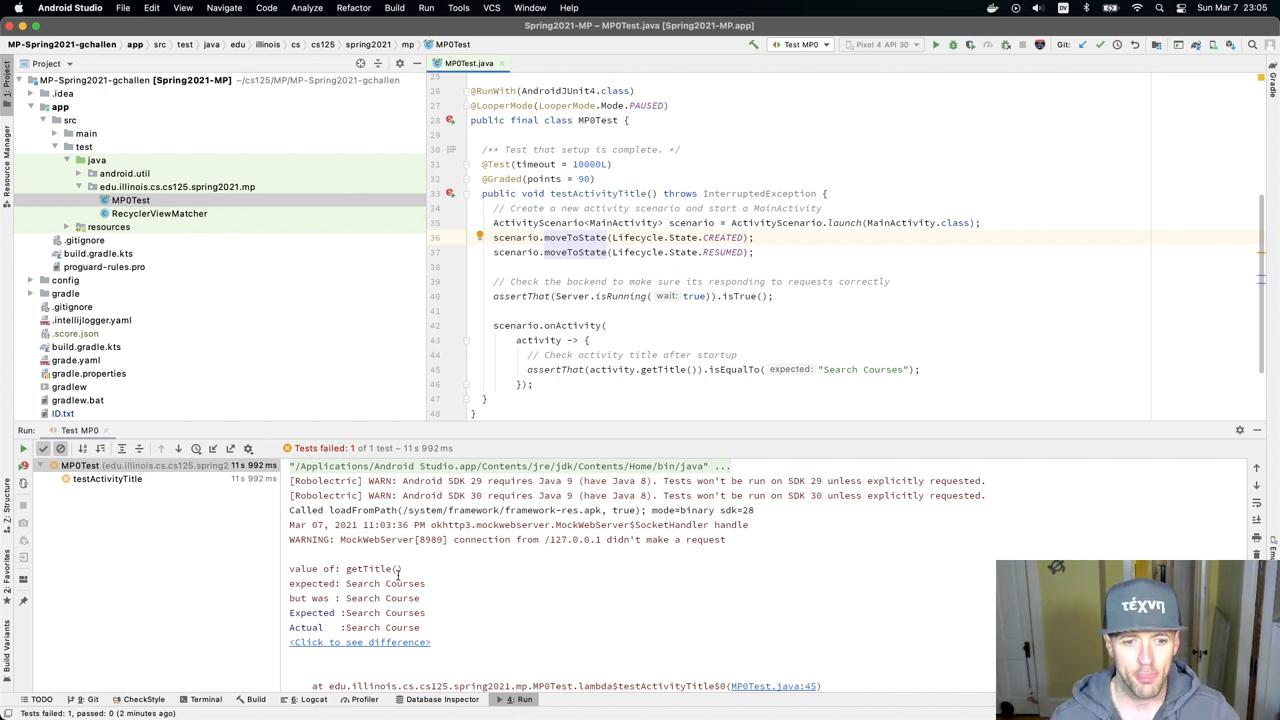
scroll("down", 3)
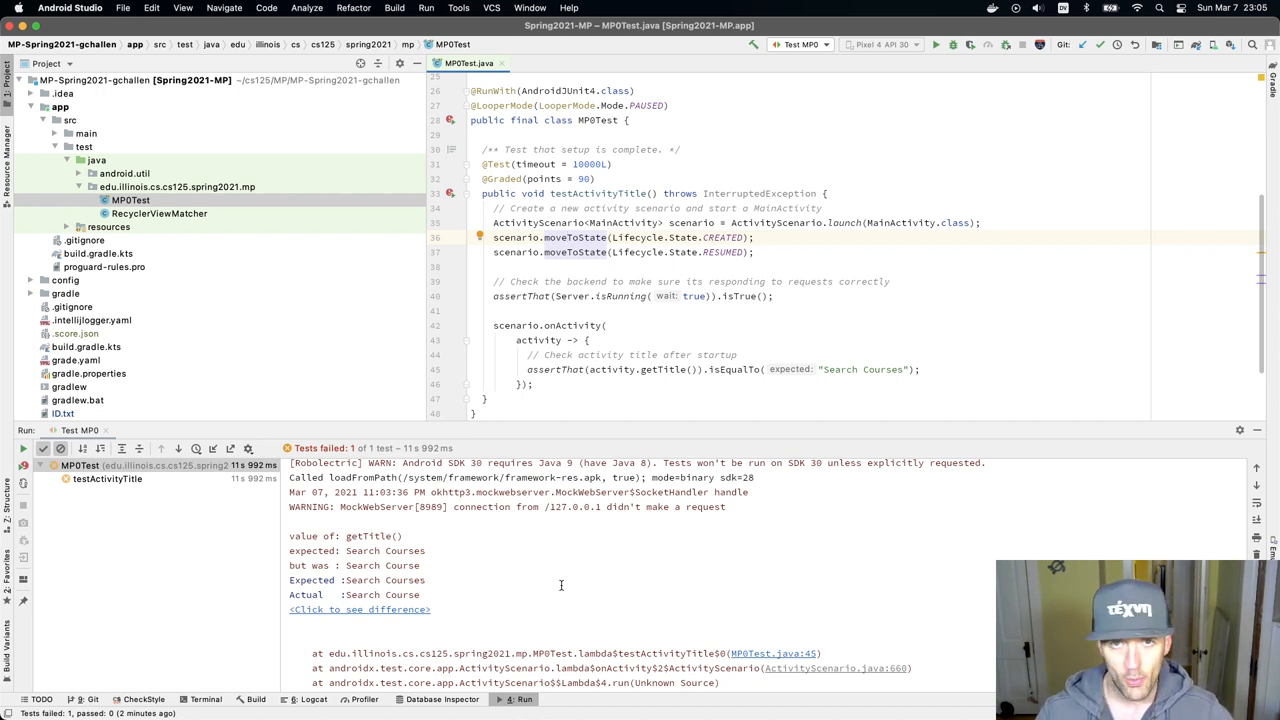
scroll("down", 3)
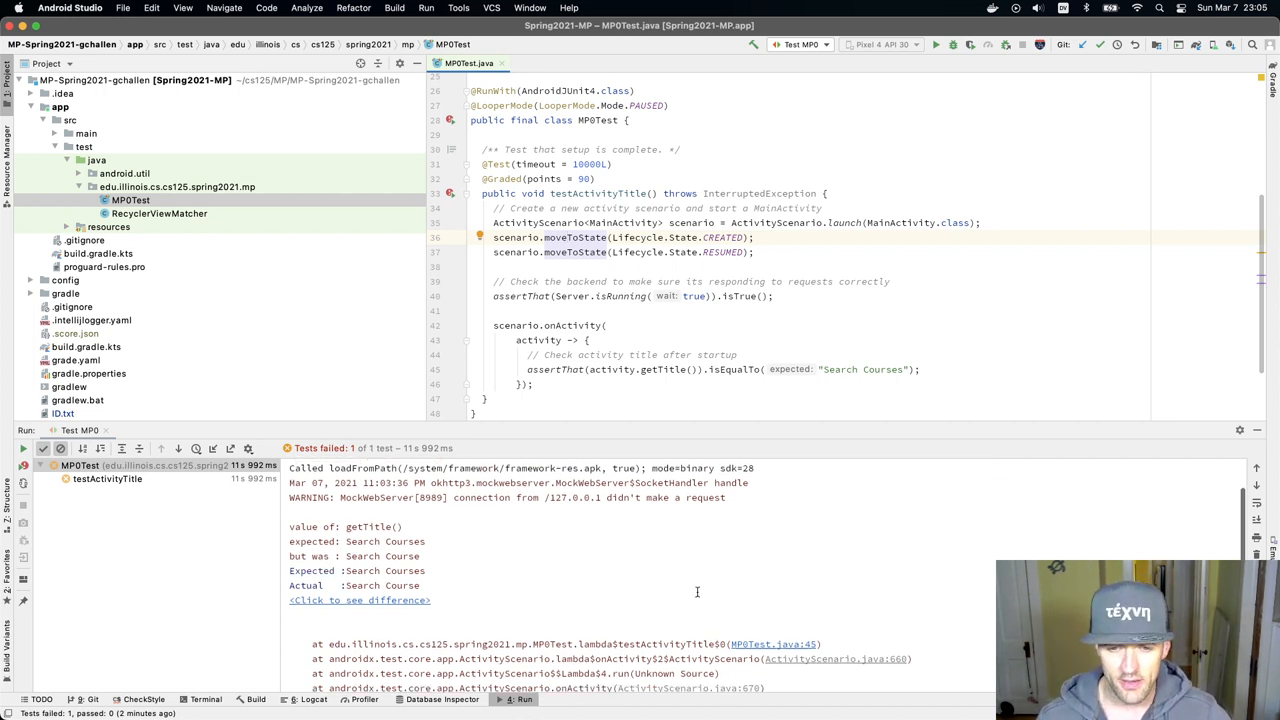
scroll("down", 3)
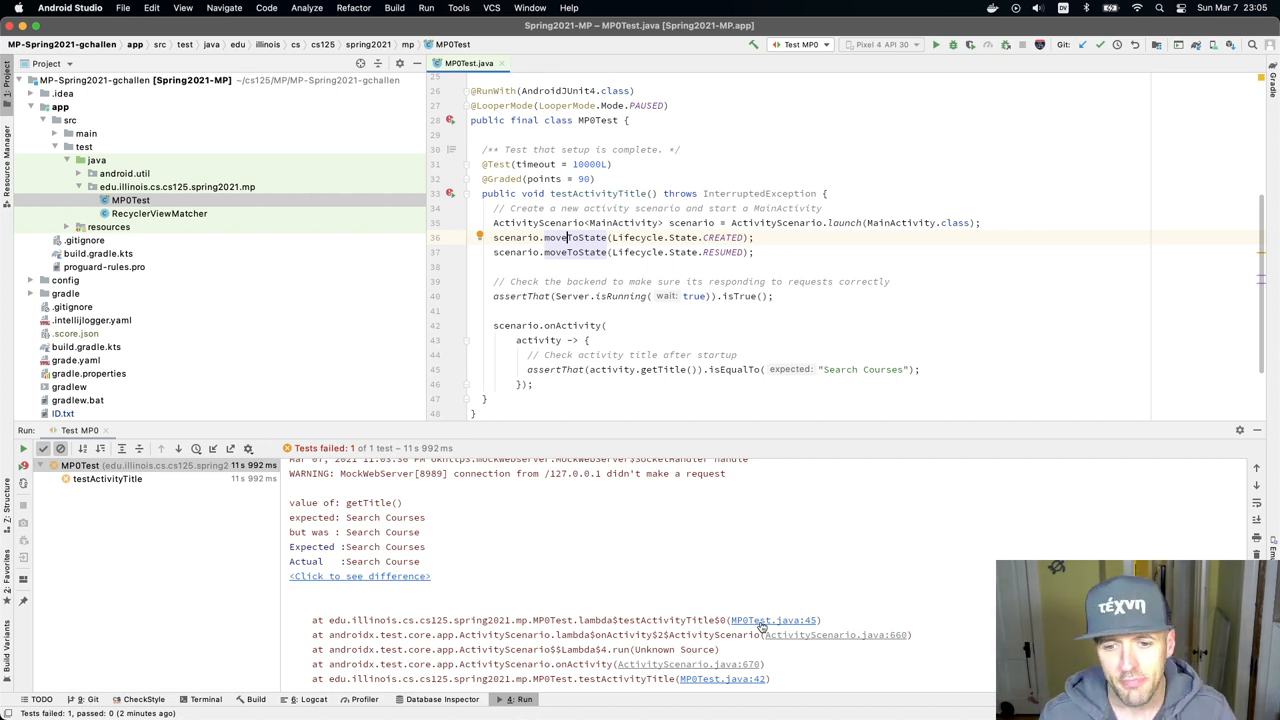
scroll("down", 3)
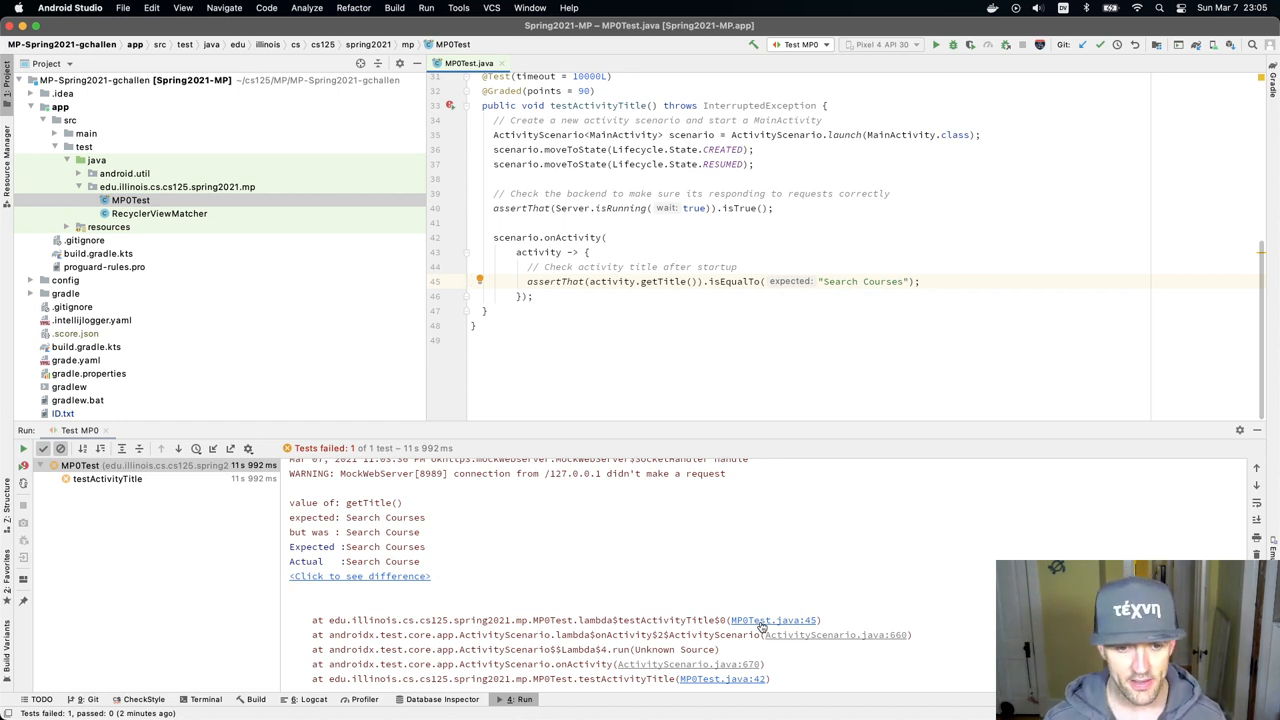
mouse_move(555, 467)
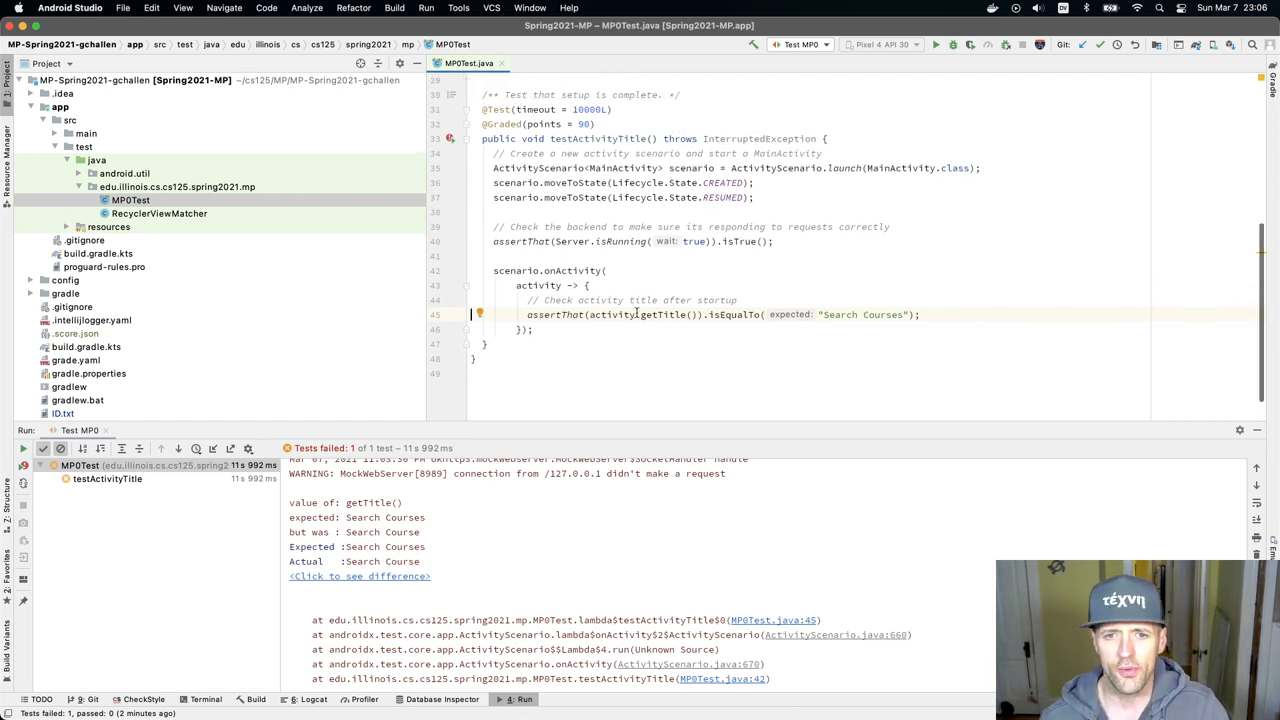
double_click(610, 314)
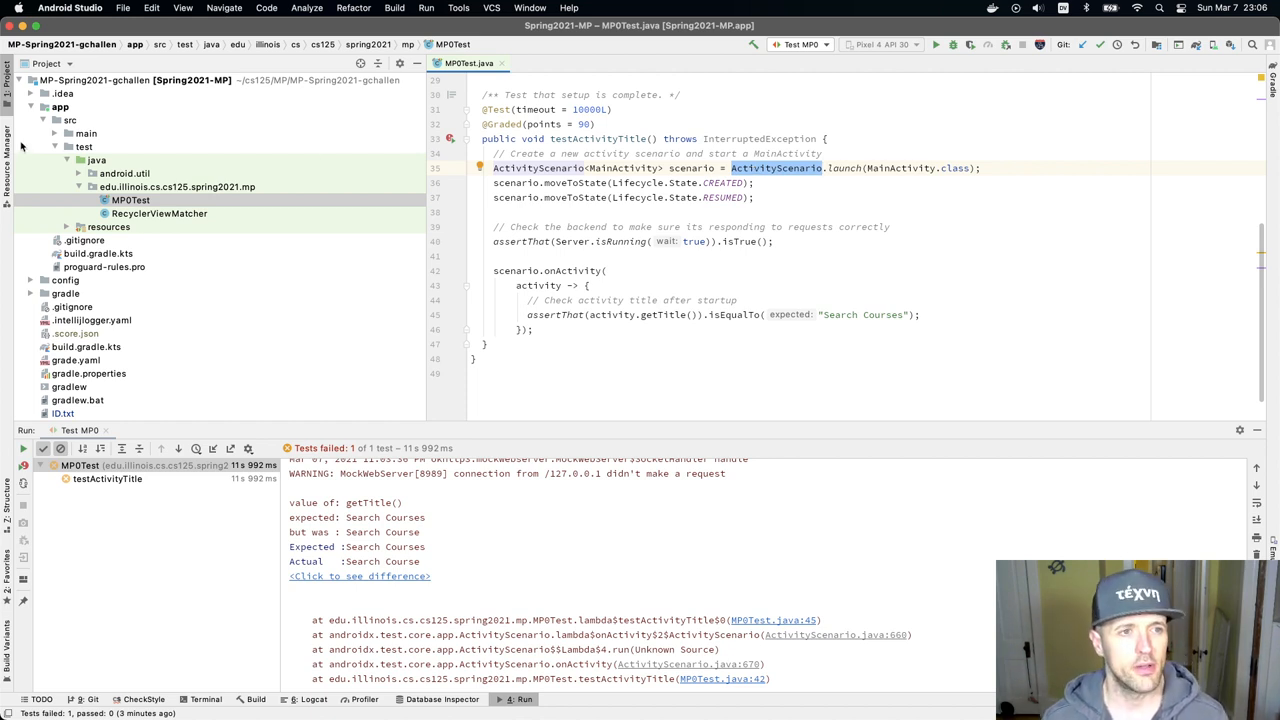
- Browse the main java packages (application, network) and open MainActivity.java
left_click(86, 133)
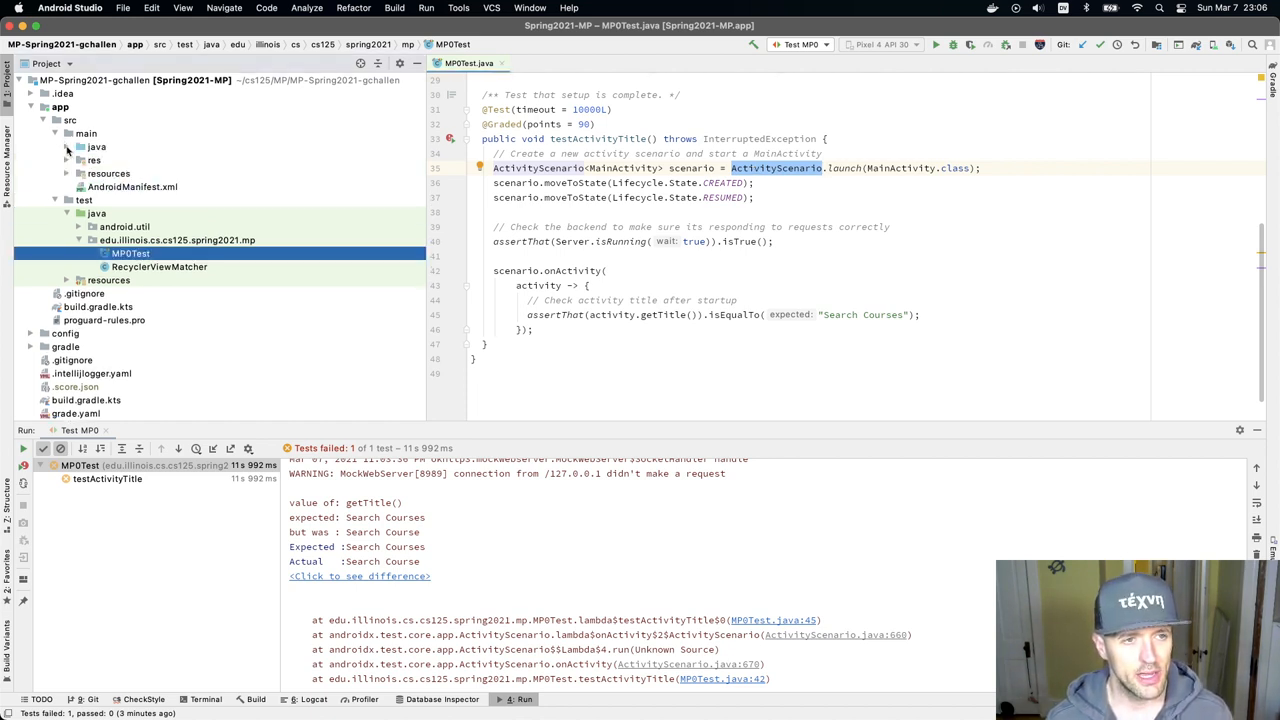
left_click(80, 160)
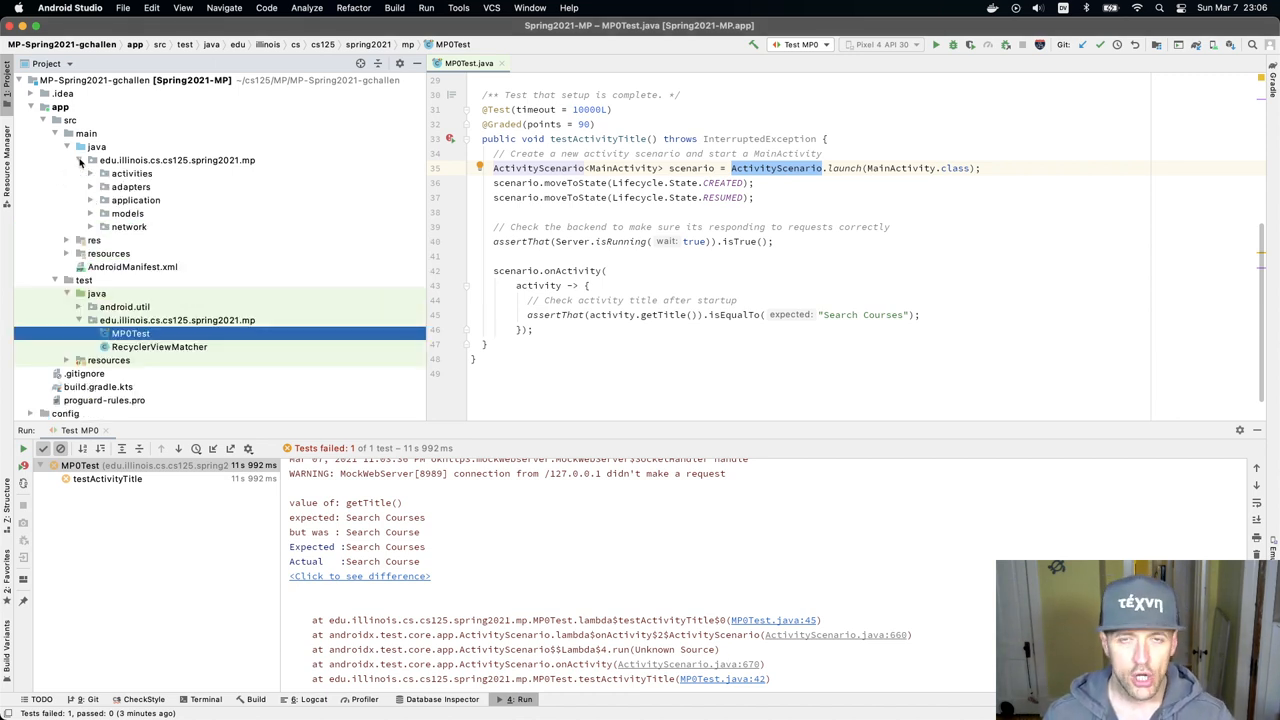
mouse_move(150, 220)
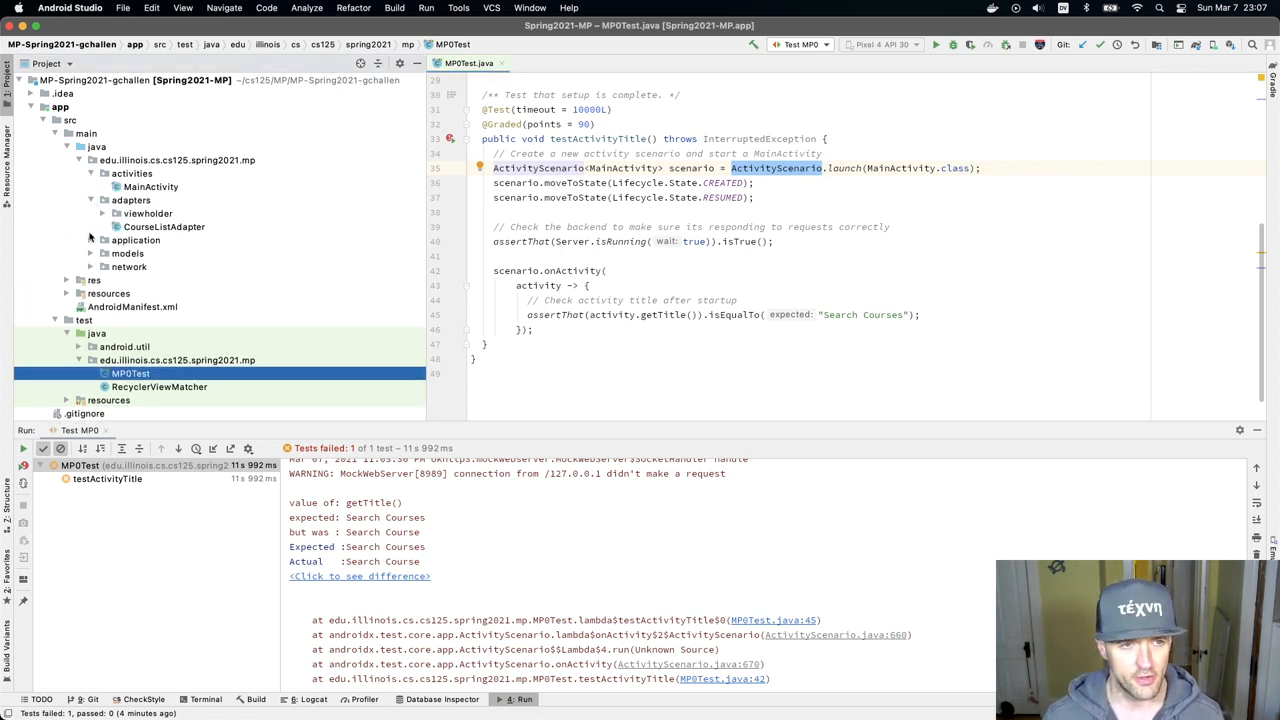
left_click(90, 240)
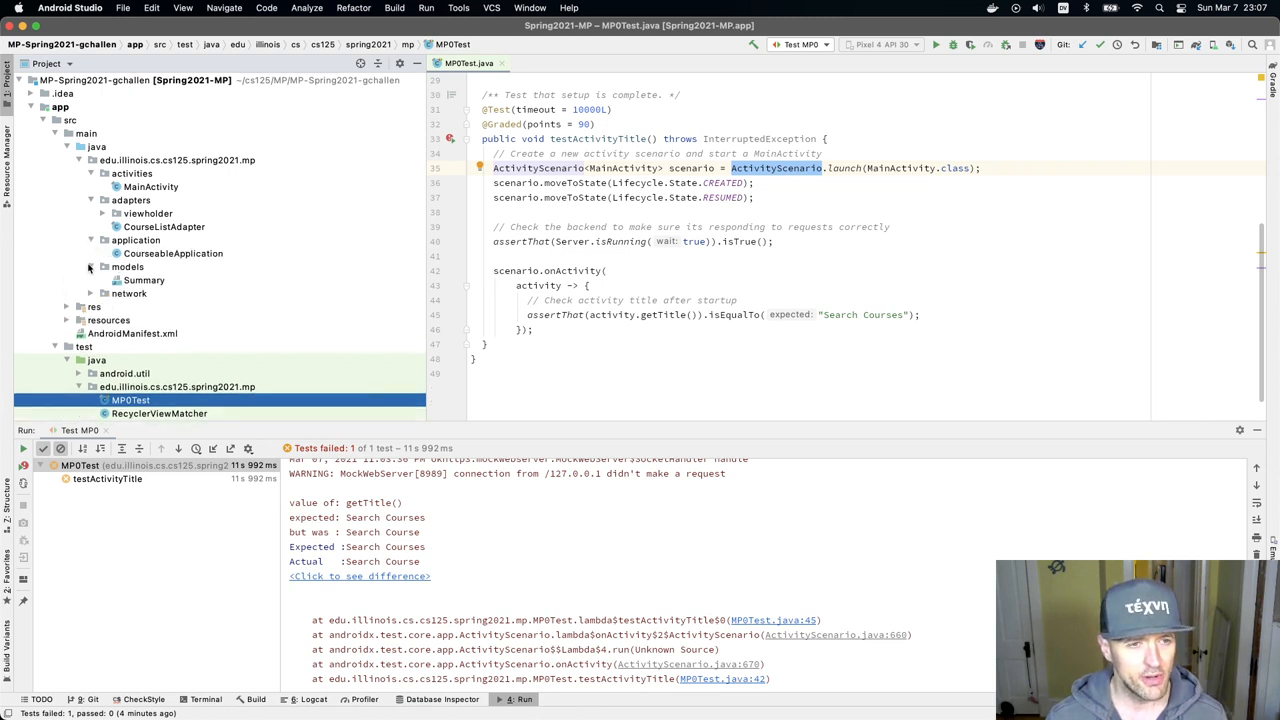
left_click(128, 293)
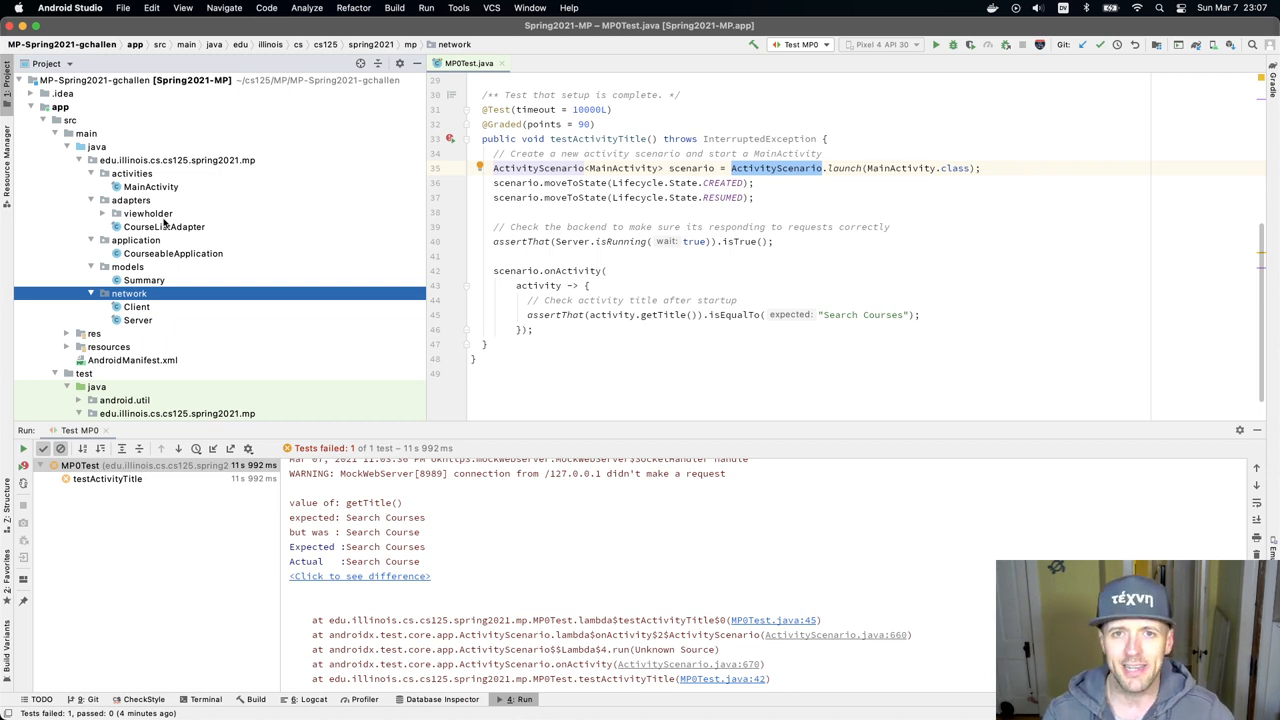
left_click(150, 187)
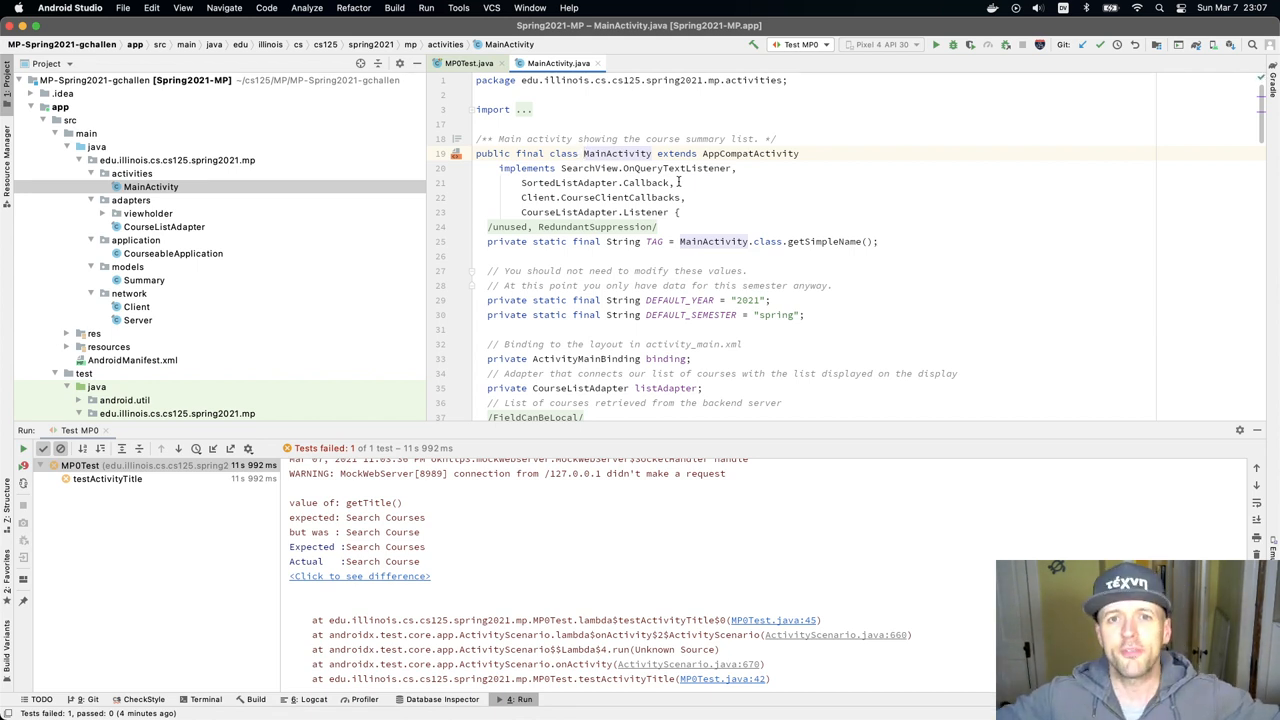
- Scroll MainActivity's onCreate to setTitle("Search Course"), then return to MP0Test's title assertion
scroll("down", 3)
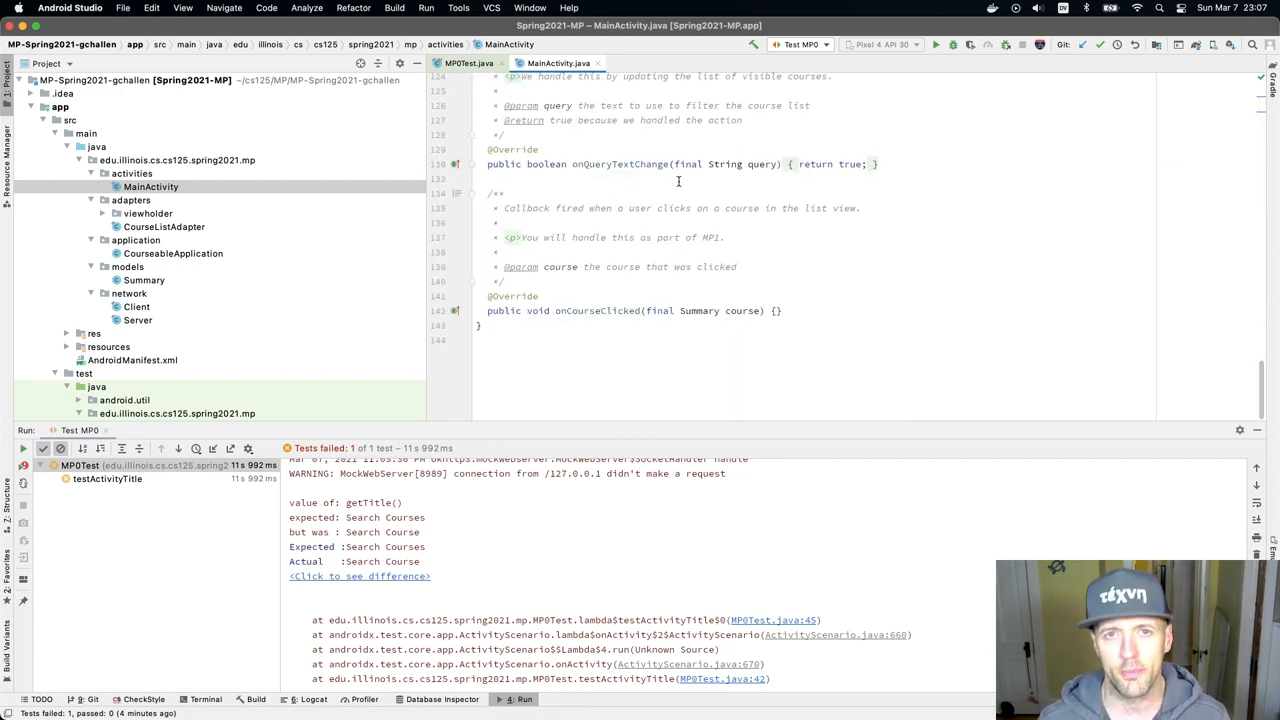
scroll("up", 3)
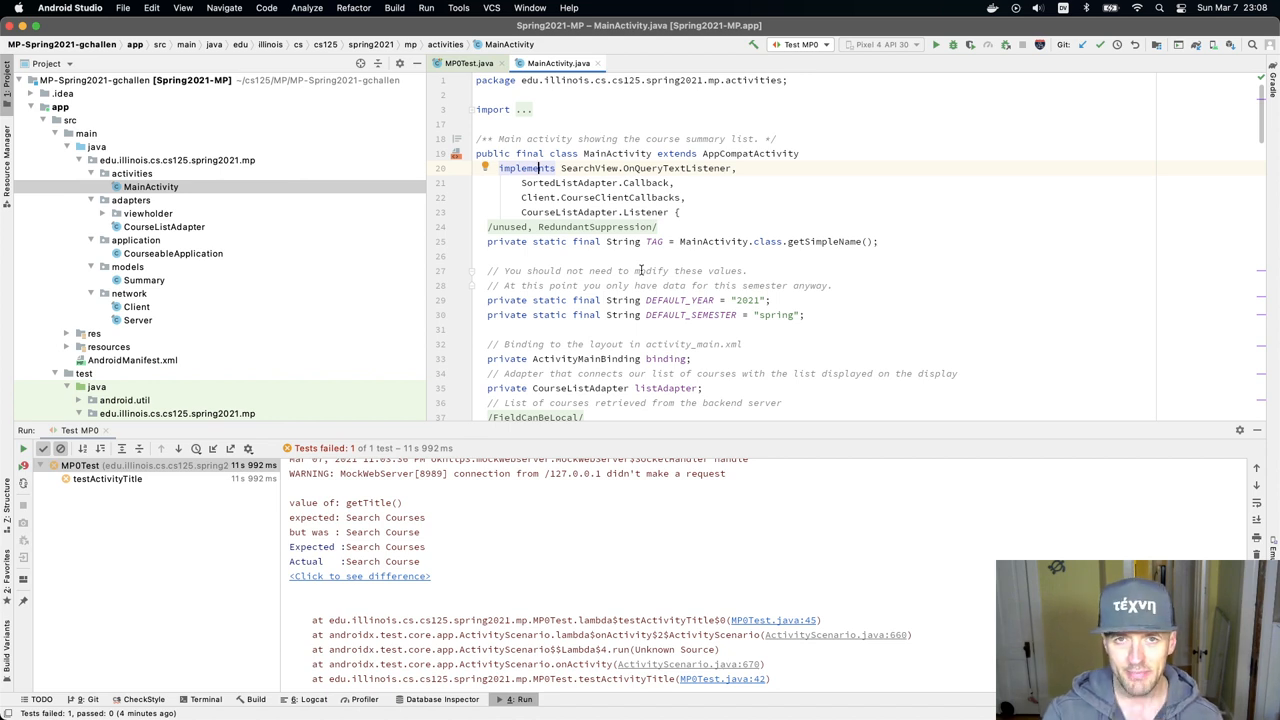
scroll("down", 3)
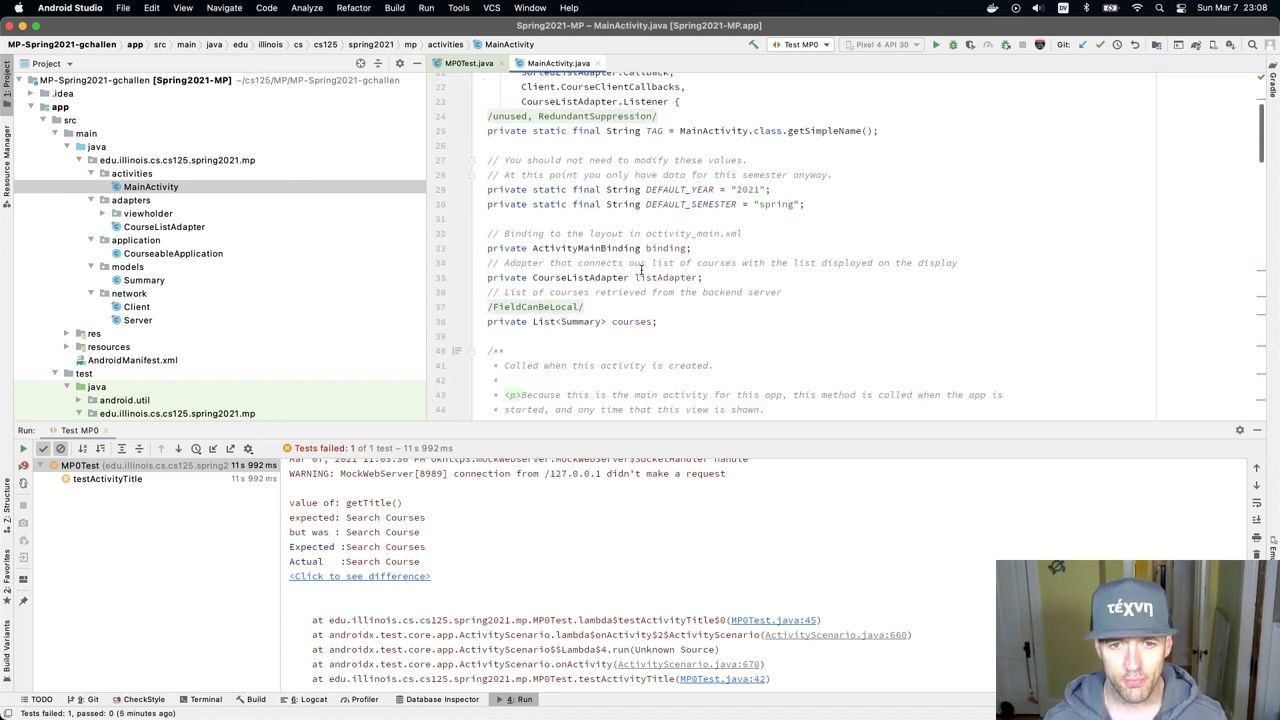
scroll("down", 3)
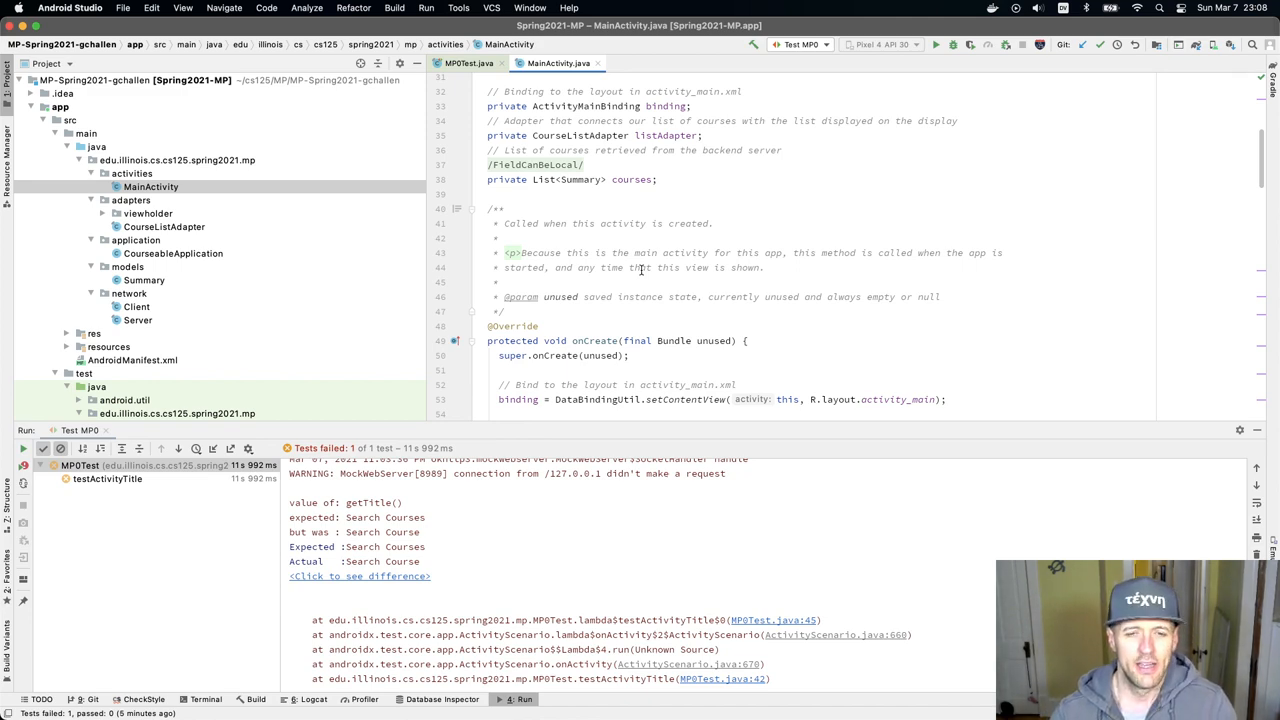
scroll("down", 3)
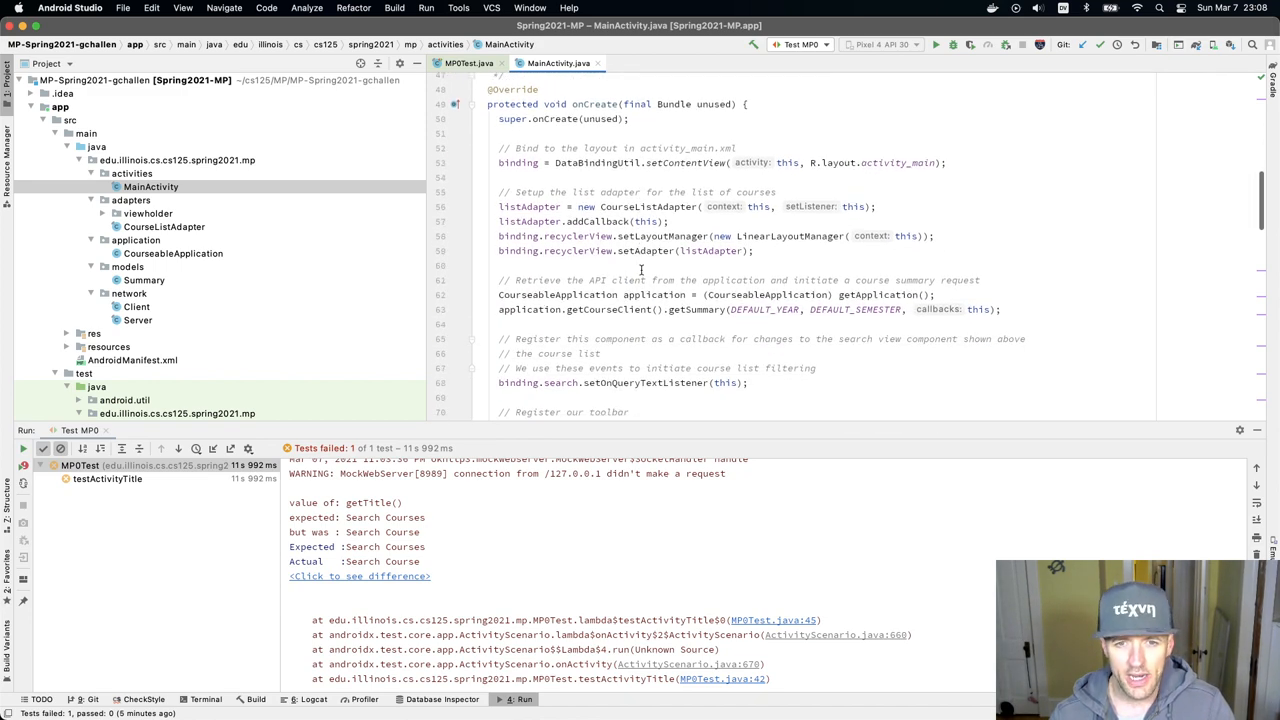
scroll("down", 3)
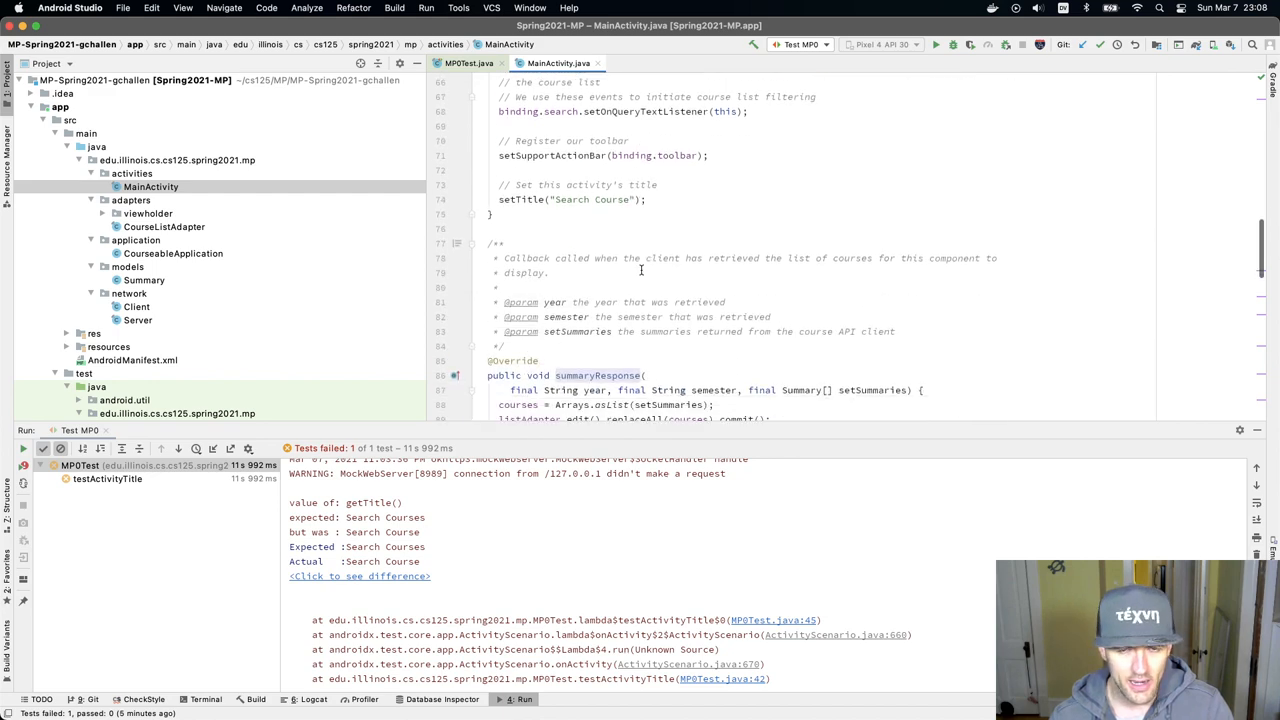
scroll("down", 3)
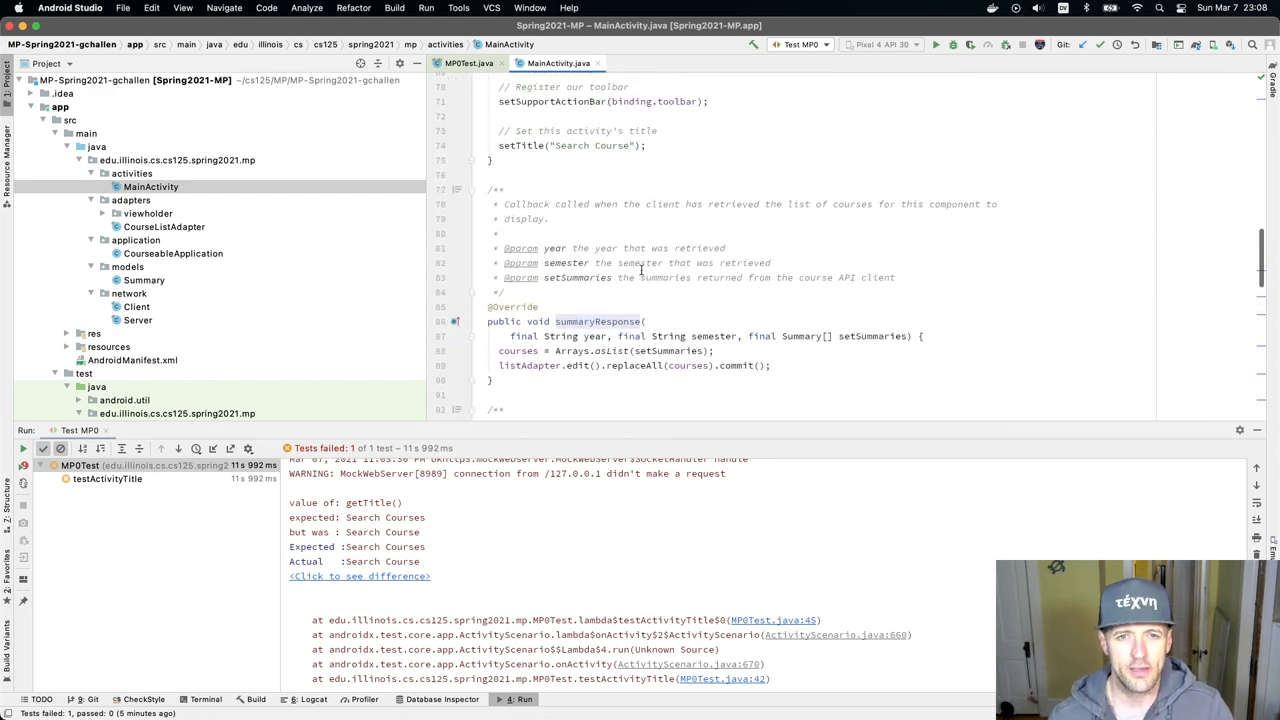
mouse_move(694, 350)
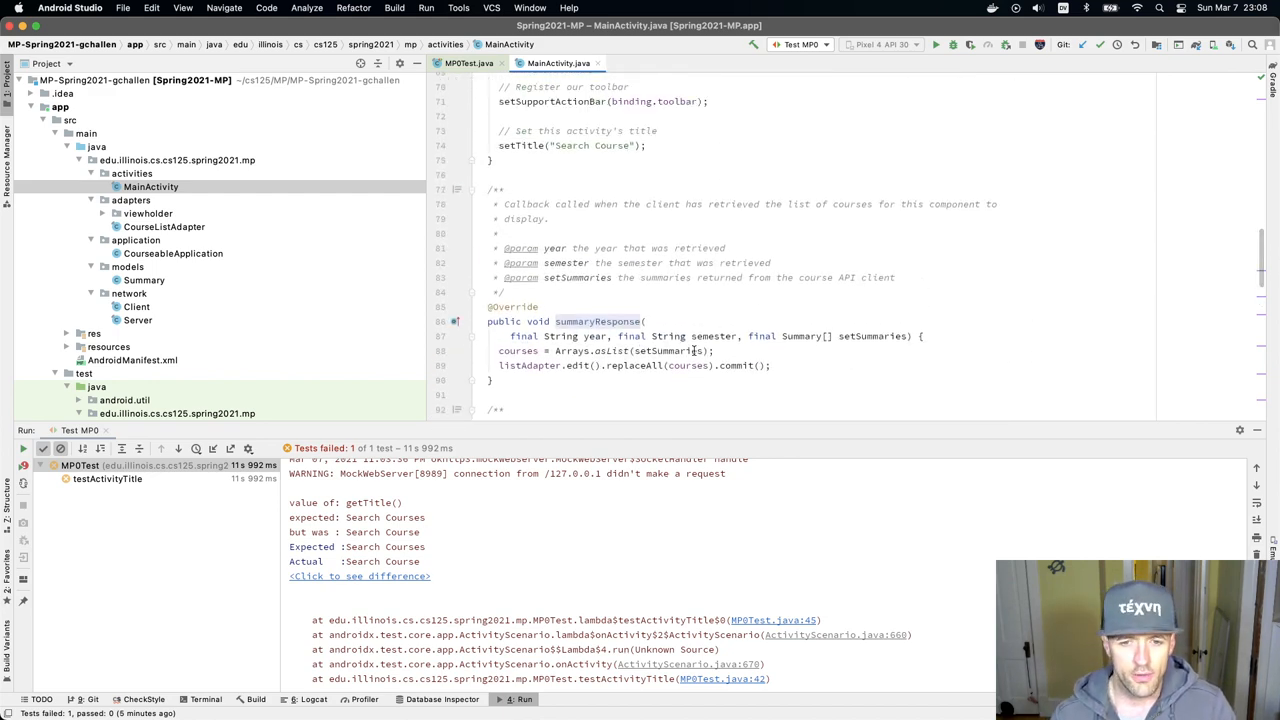
left_click(468, 63)
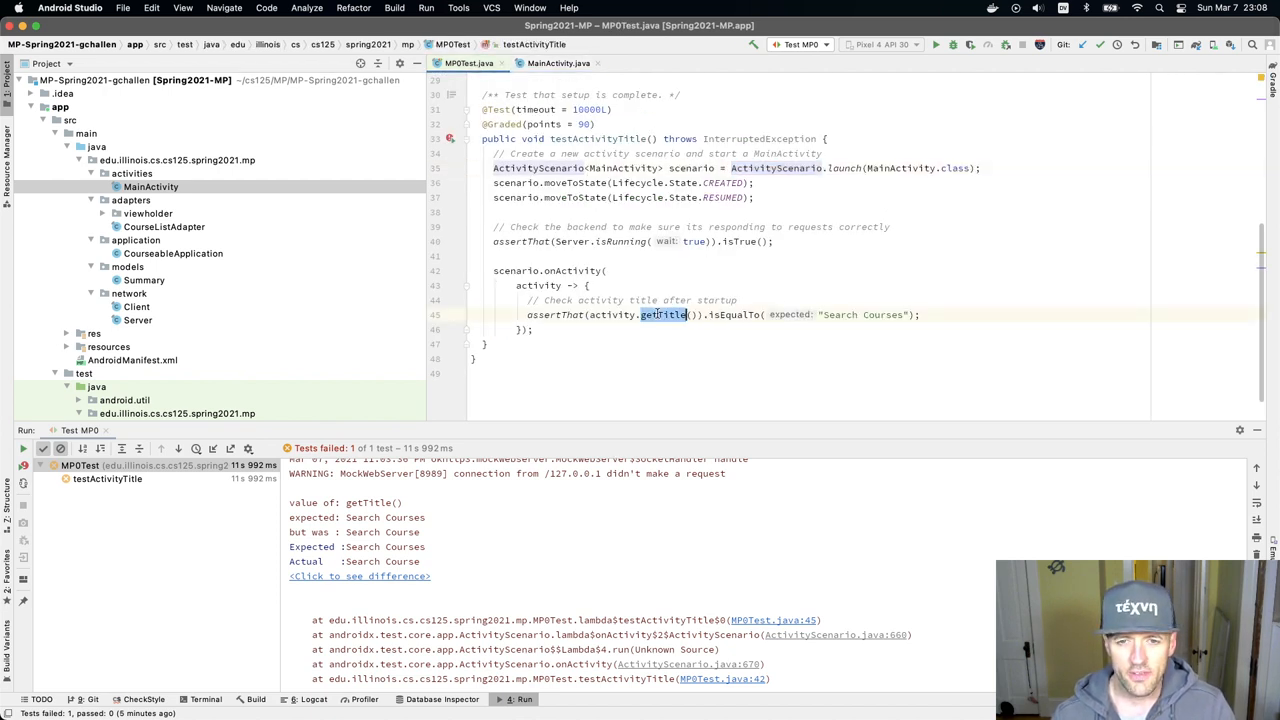
left_click(660, 314)
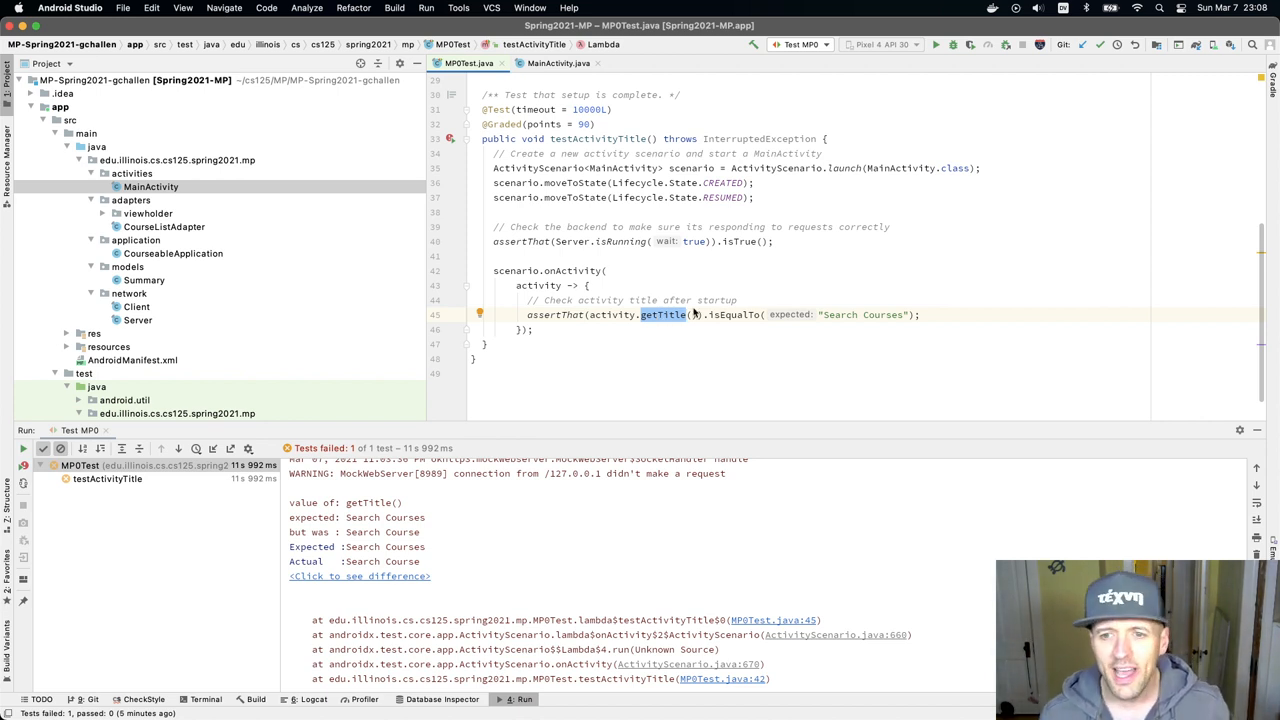
double_click(882, 314)
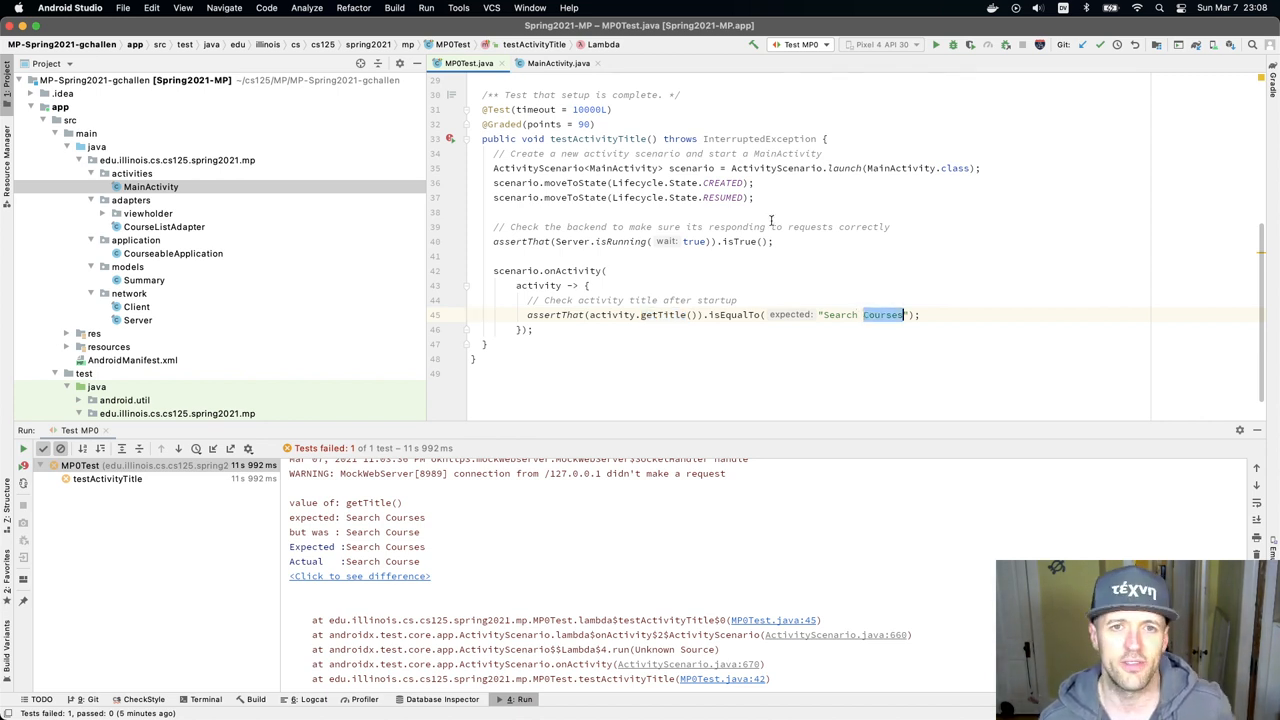
left_click(558, 63)
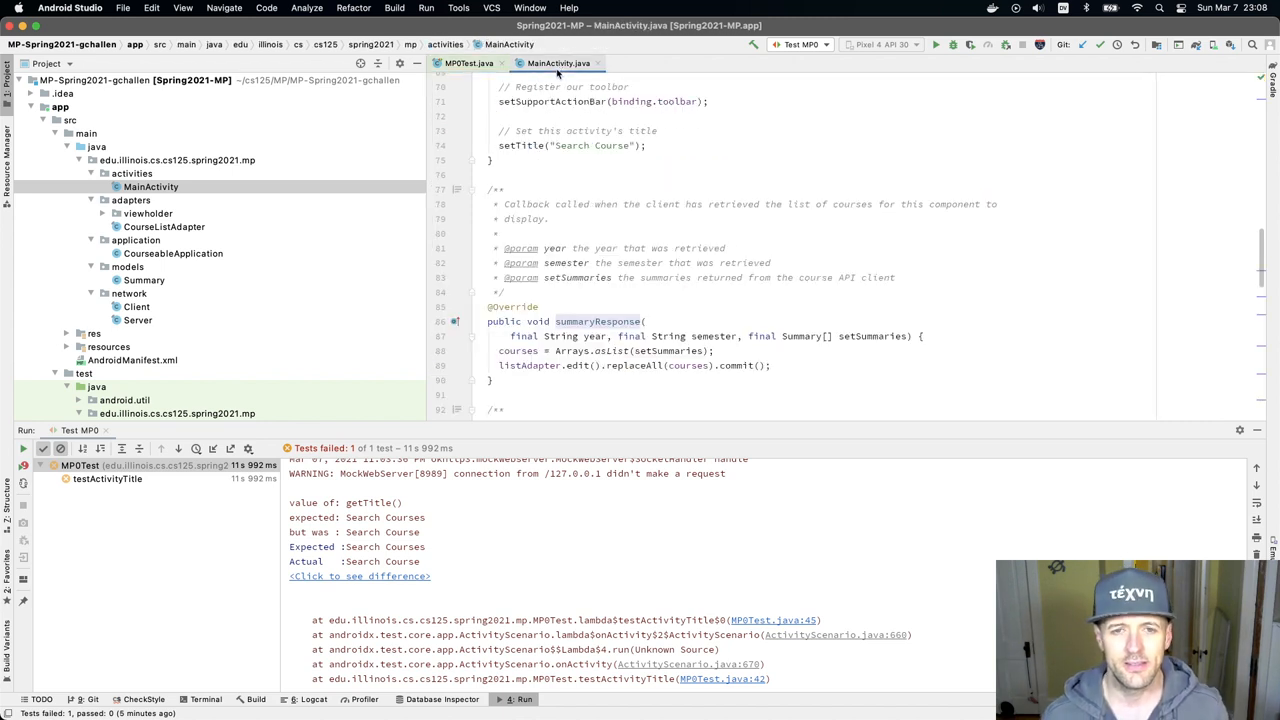
scroll("up", 3)
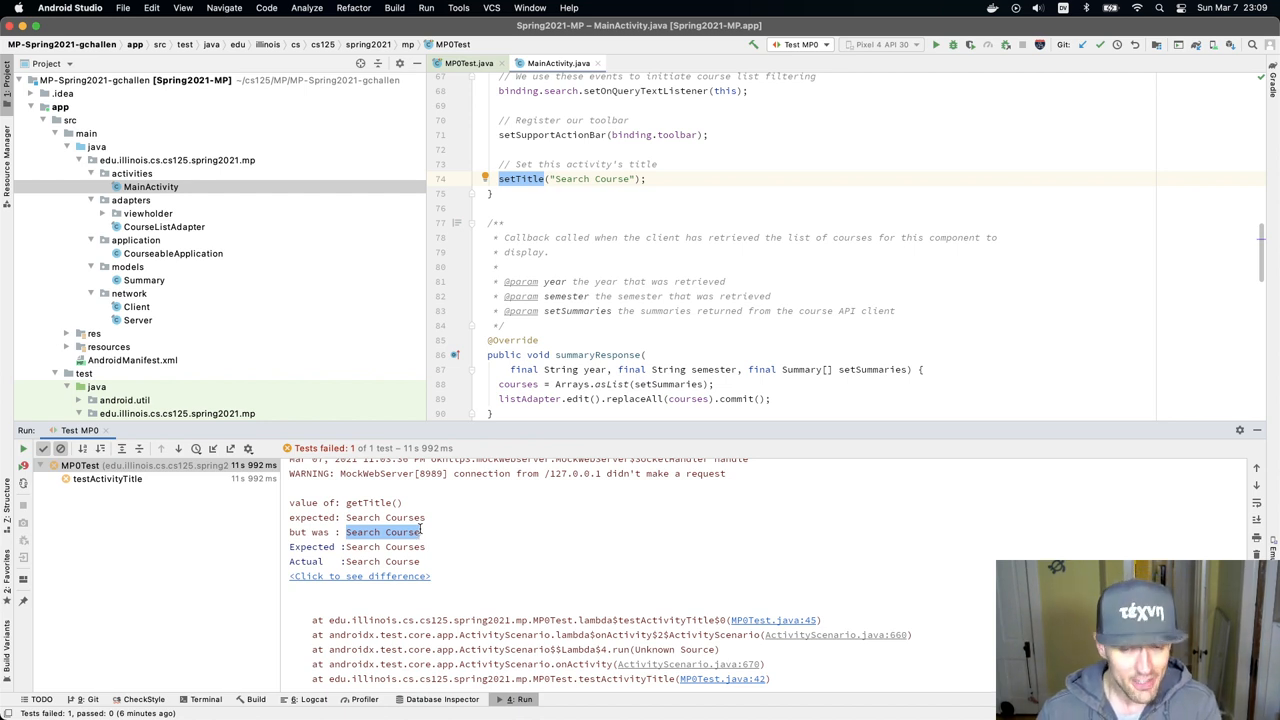
mouse_move(562, 185)
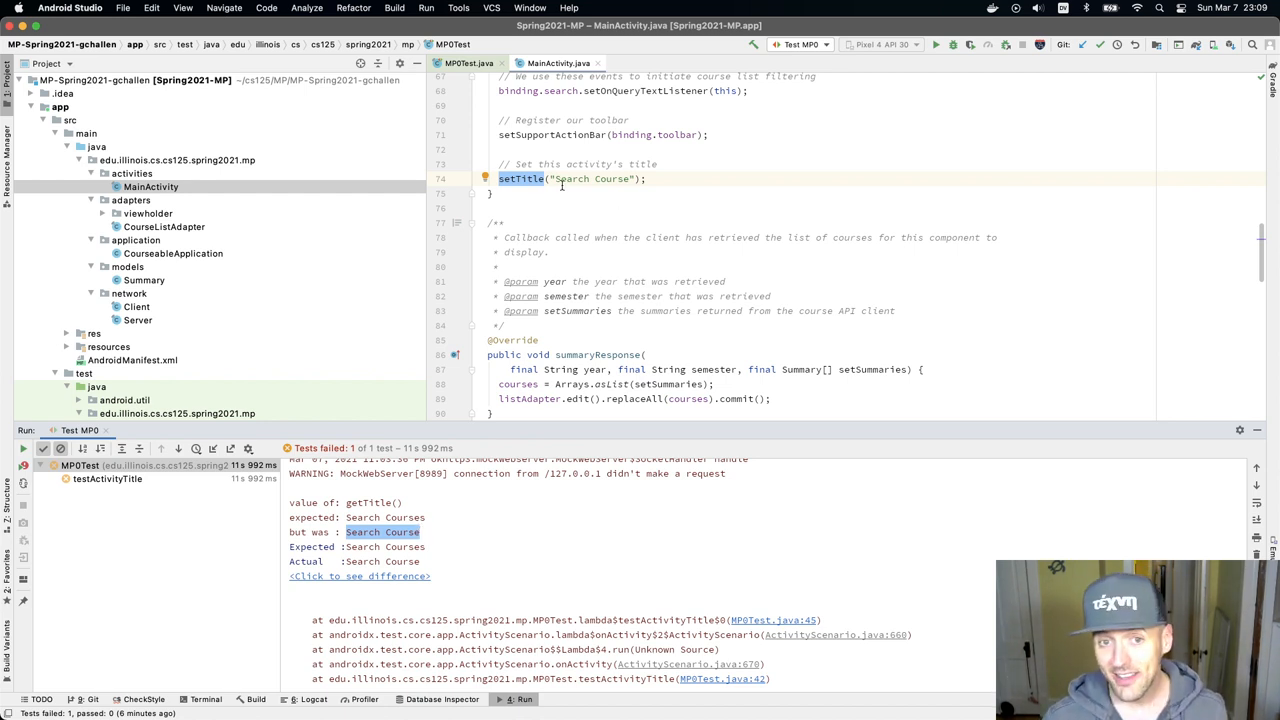
- Change MainActivity's title string from "Search Course" to "Search Courses"
double_click(595, 179)
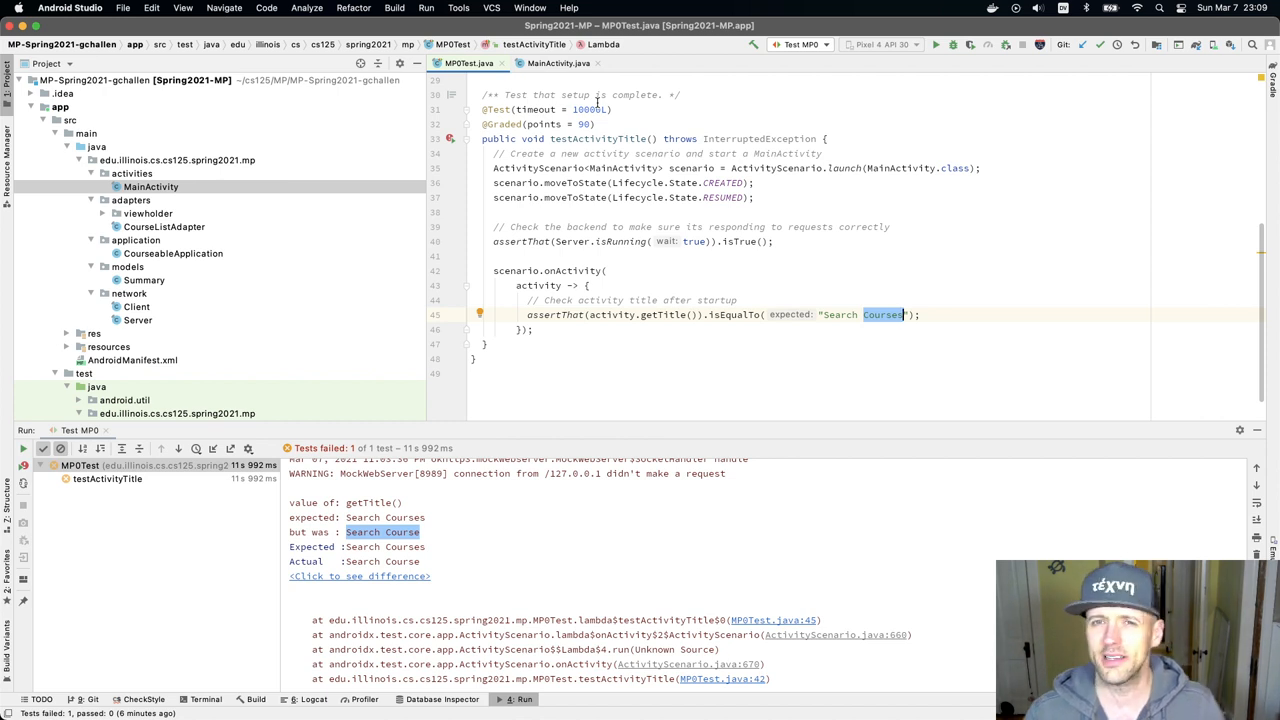
left_click(558, 63)
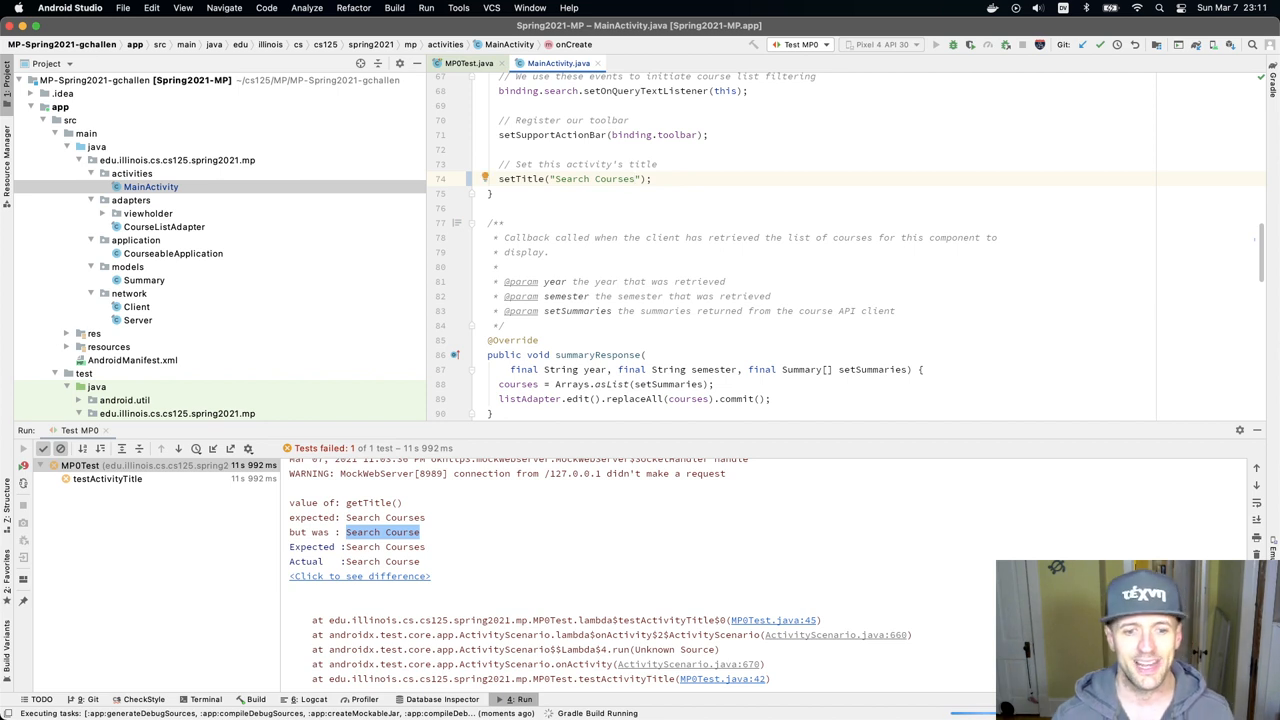
mouse_move(577, 560)
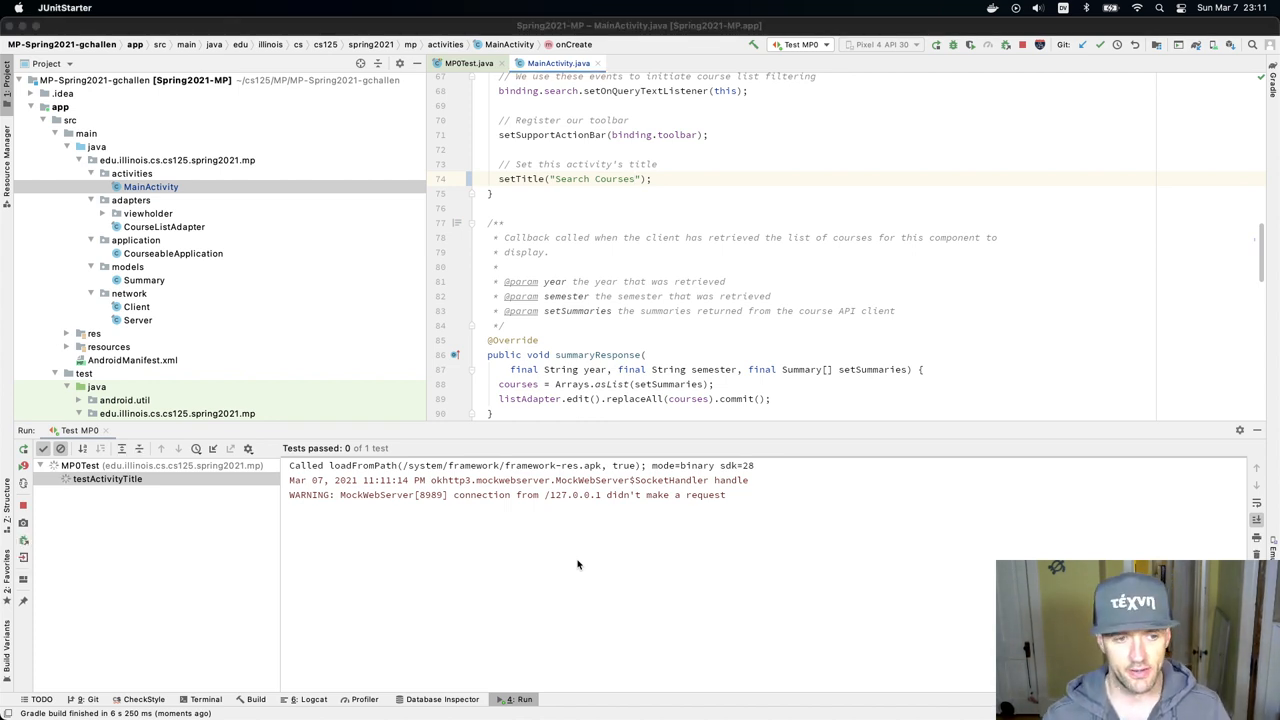
- Run the Test MP0 configuration until it reports "Tests passed: 1"
left_click(936, 44)
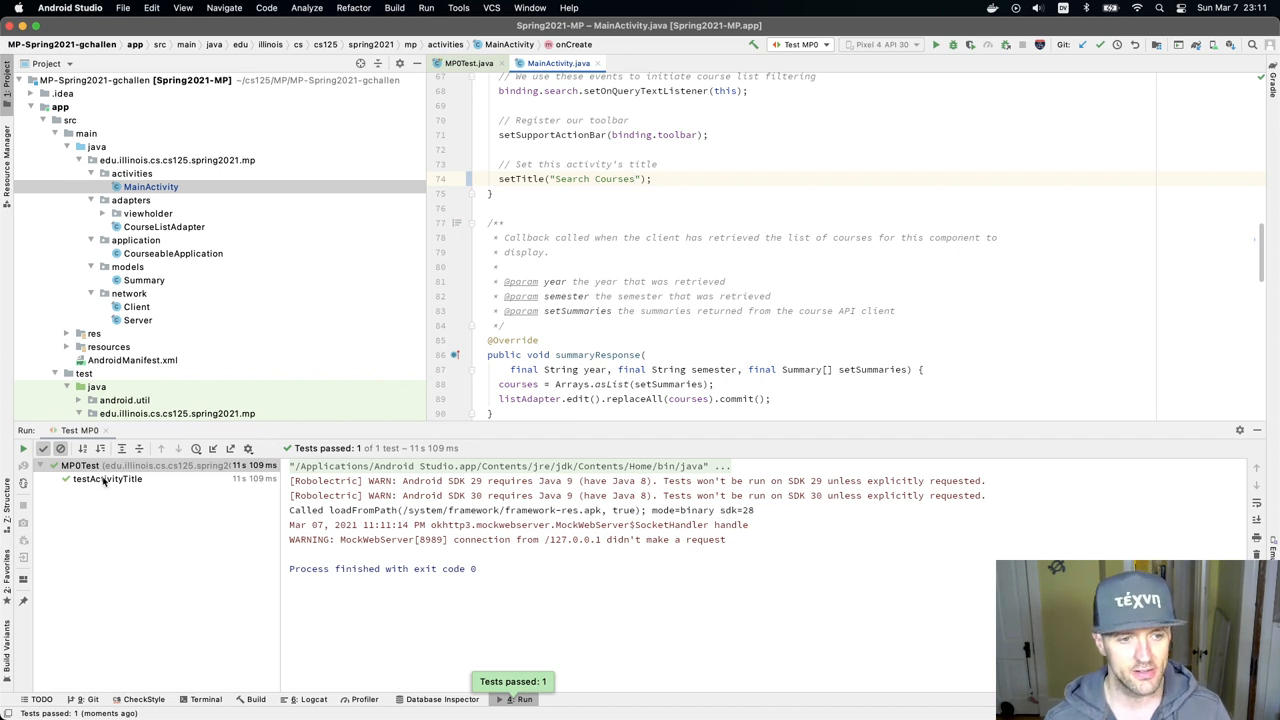
left_click(107, 478)
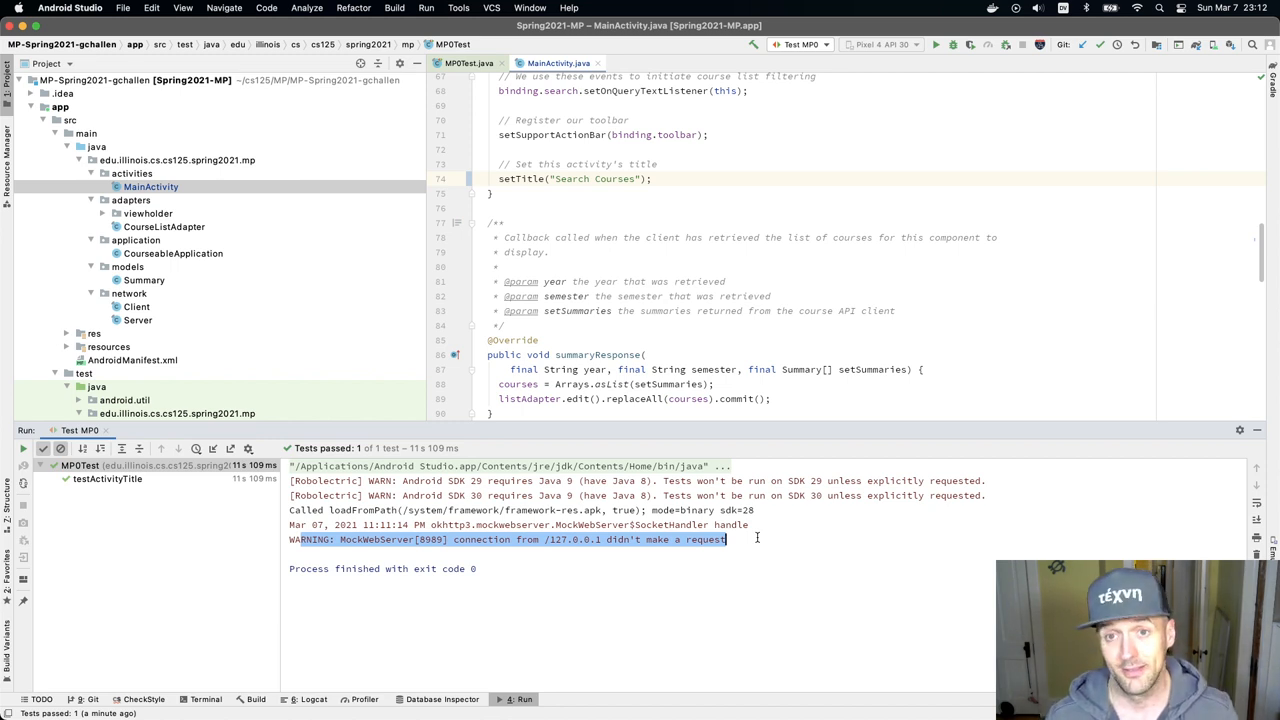
- Select the Grade run configuration and start it
left_click(801, 44)
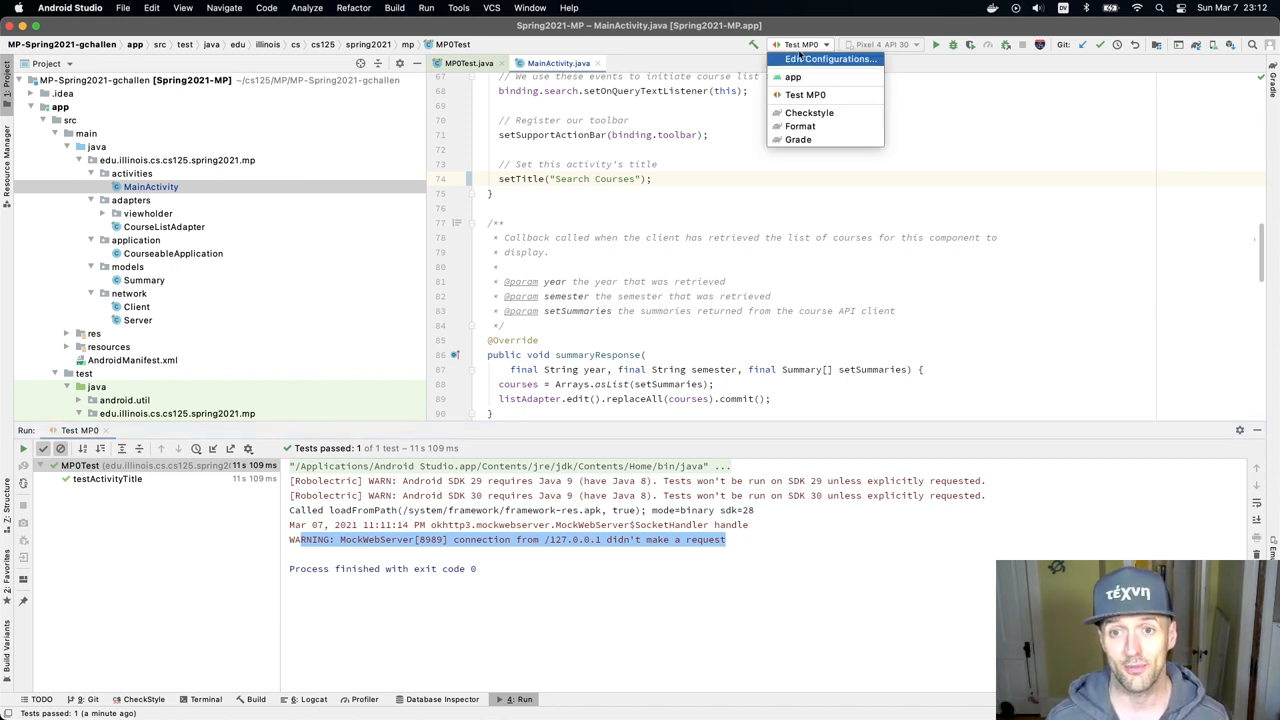
left_click(798, 139)
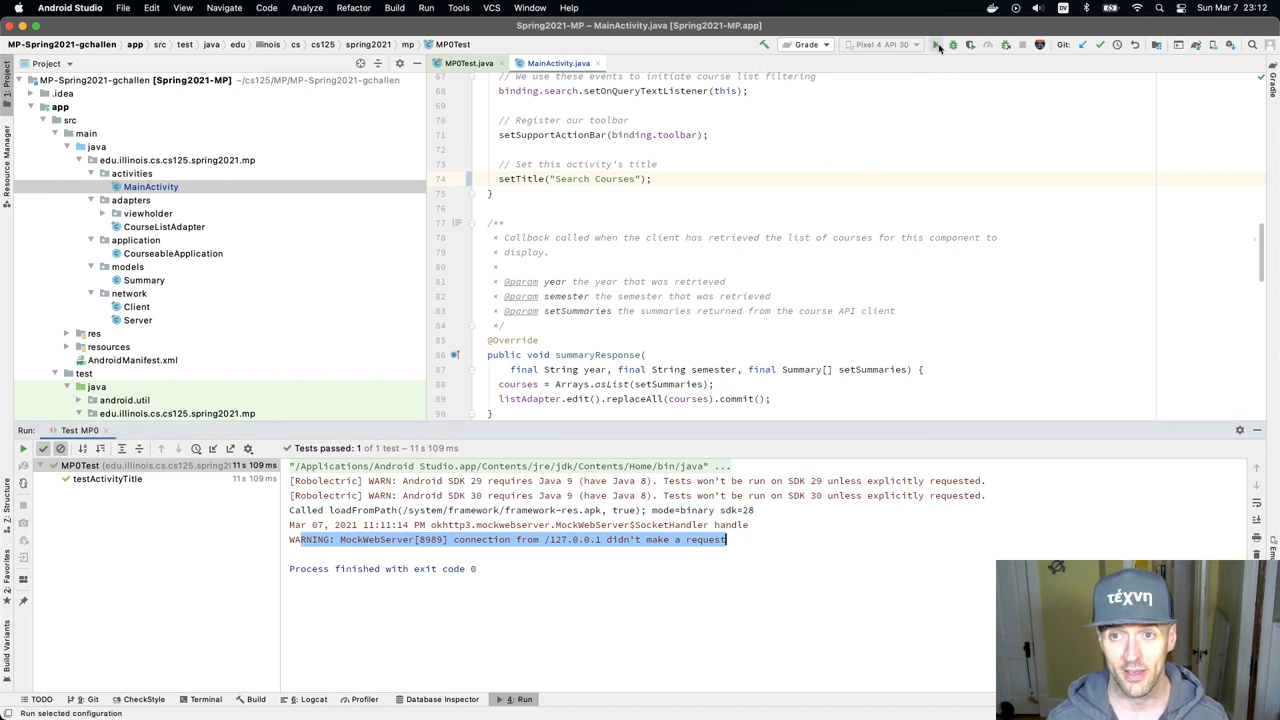
left_click(952, 44)
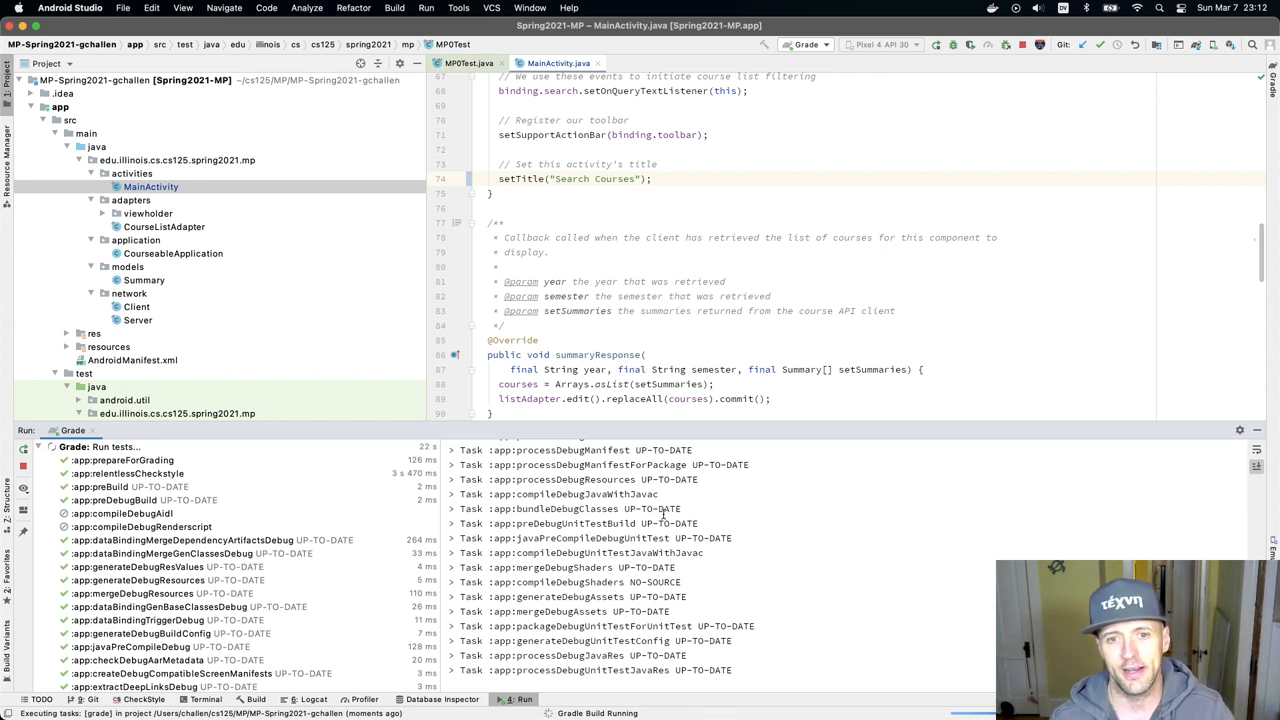
- View MP0Test while the Grade run fails at prepareForGrading, requiring a commit
left_click(469, 63)
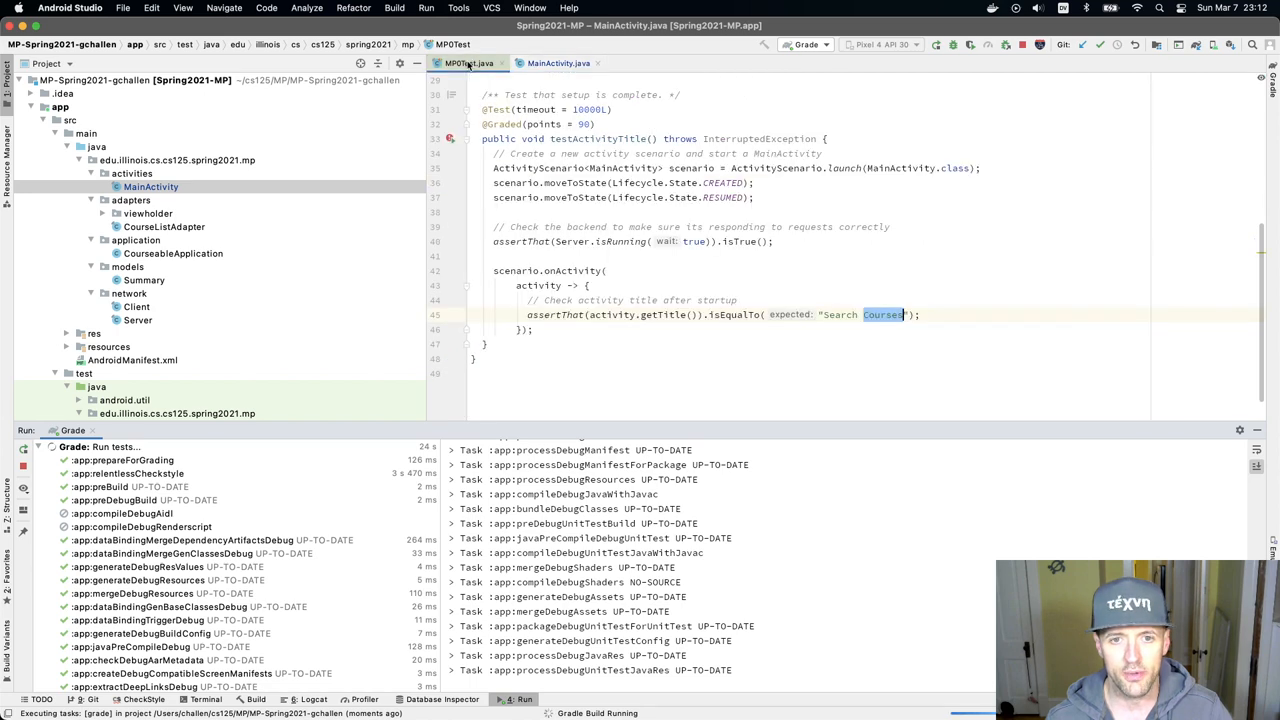
scroll("up", 3)
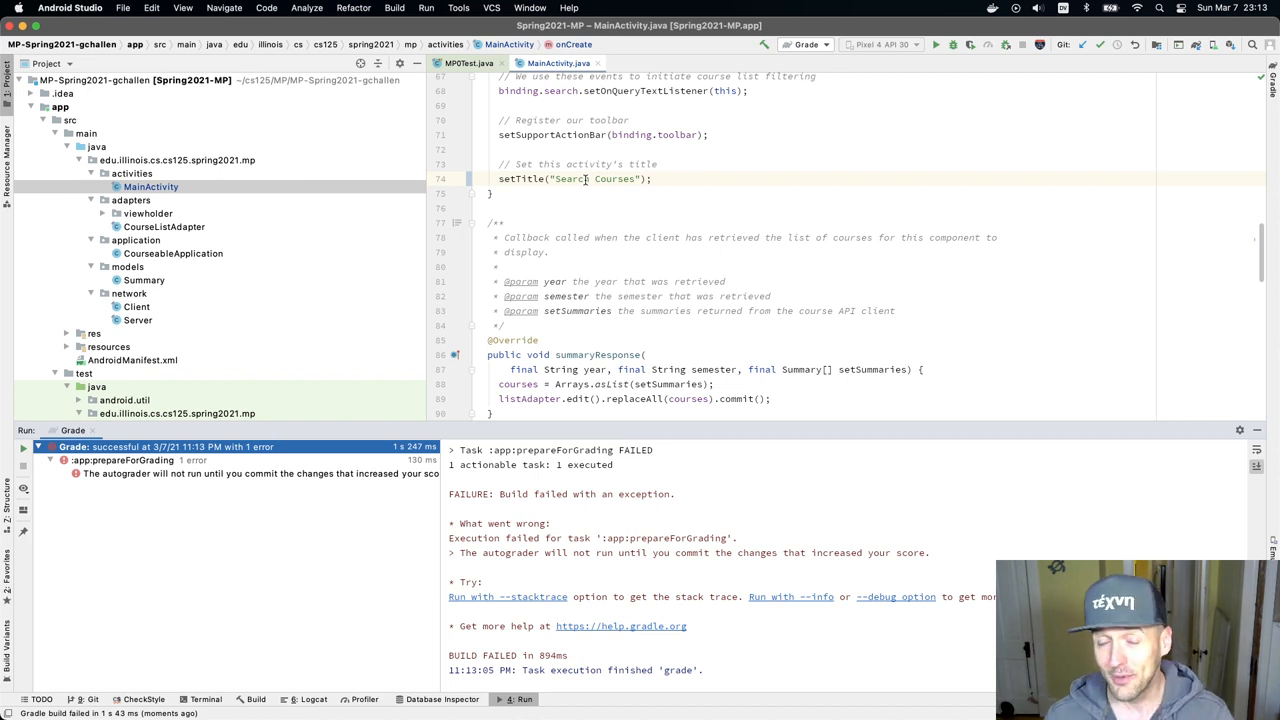
mouse_move(826, 44)
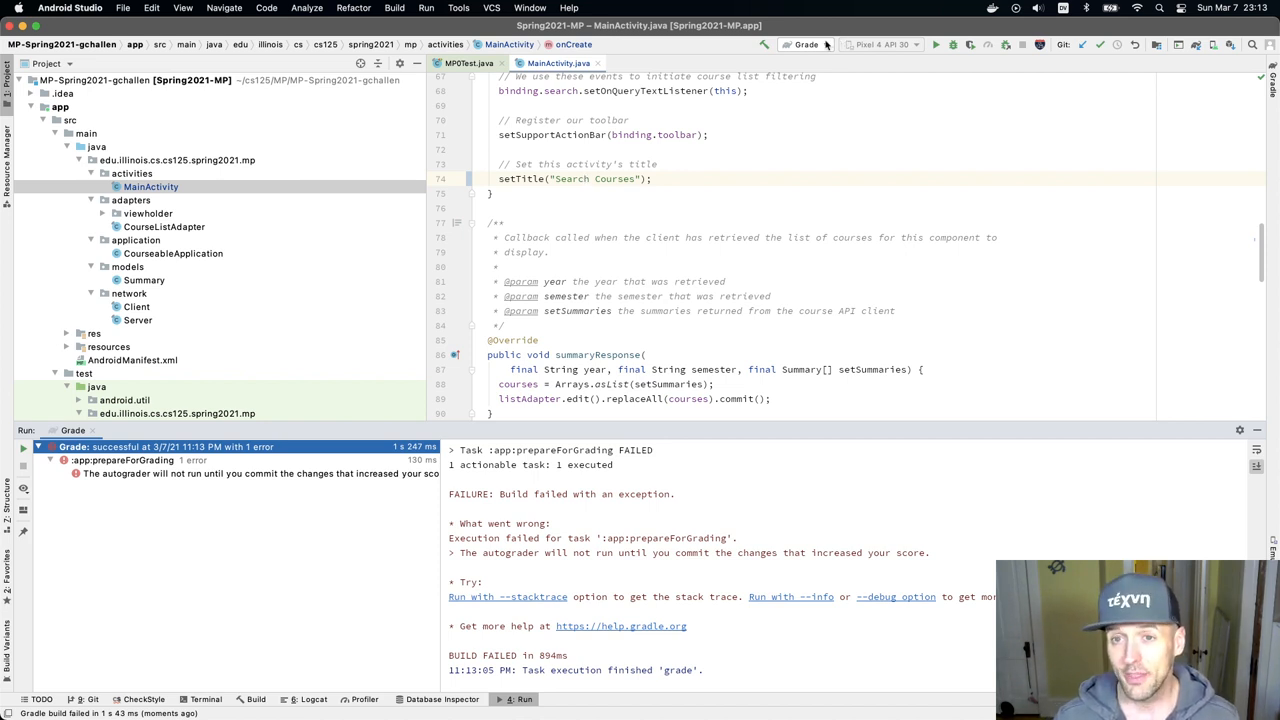
- Choose Checkstyle from the toolbar's run configuration dropdown
left_click(805, 44)
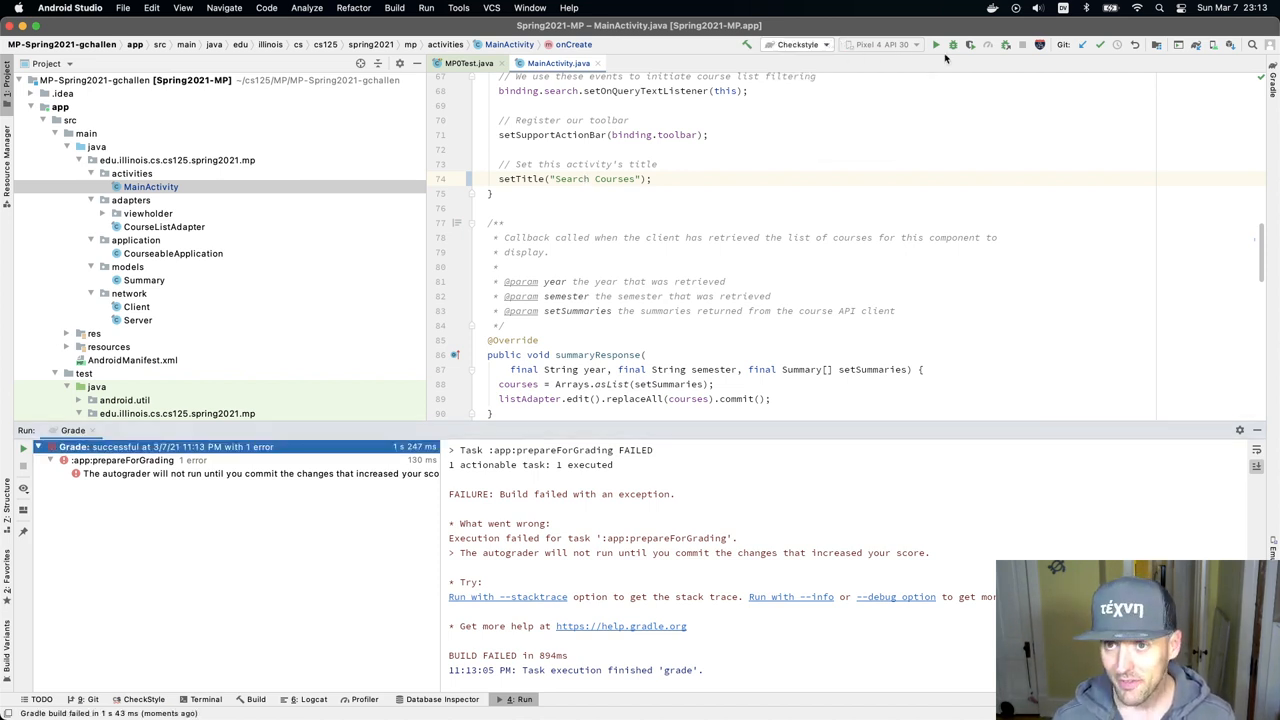